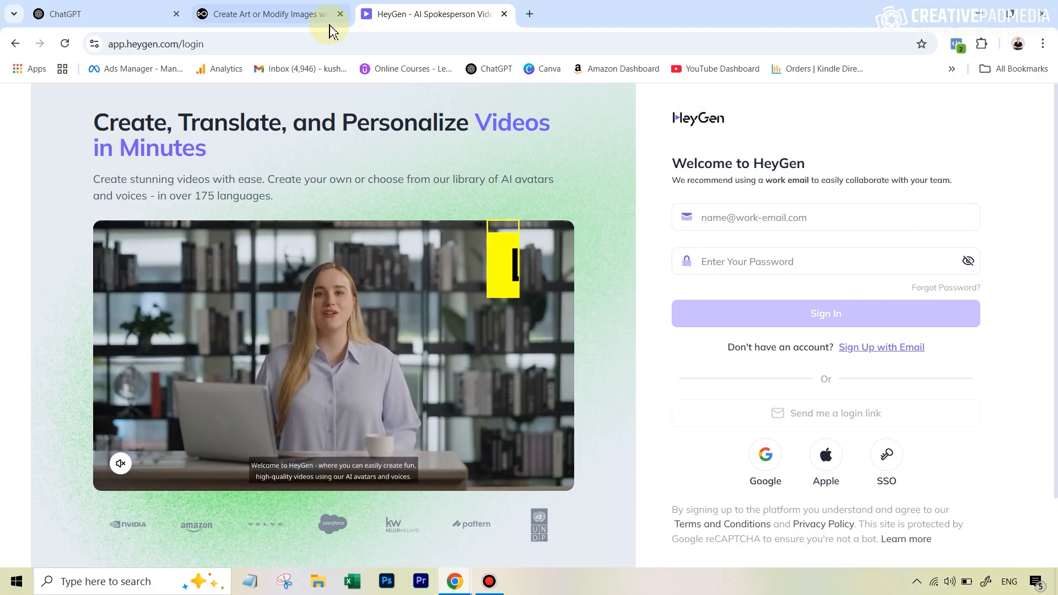
- Bring the OpenArt tab to the front, showing its signed-in home dashboard
{"action": "left_click", "coordinate": [266, 14]}
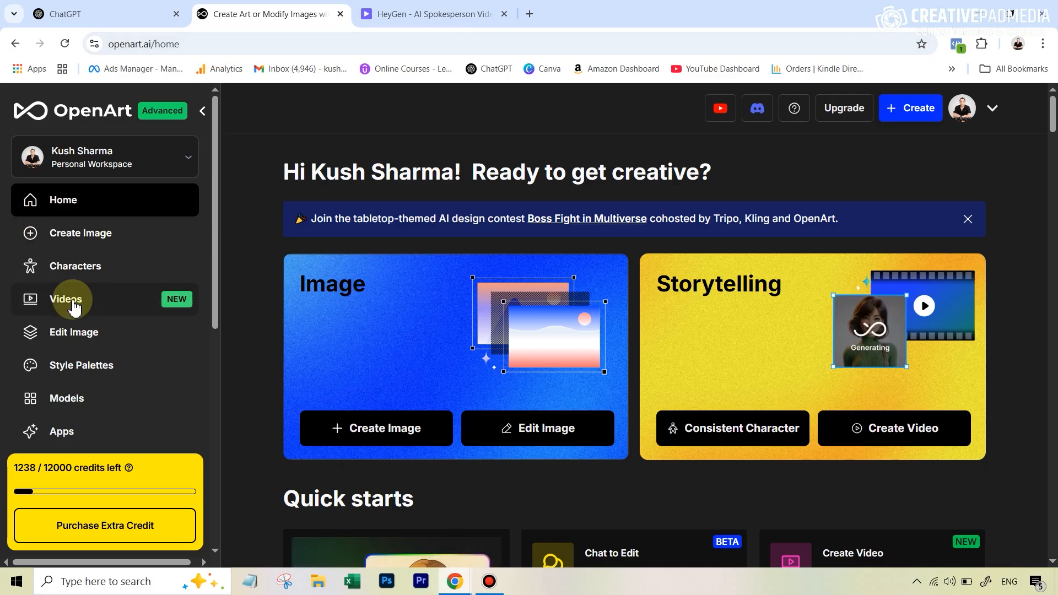
{"action": "mouse_move", "coordinate": [241, 269]}
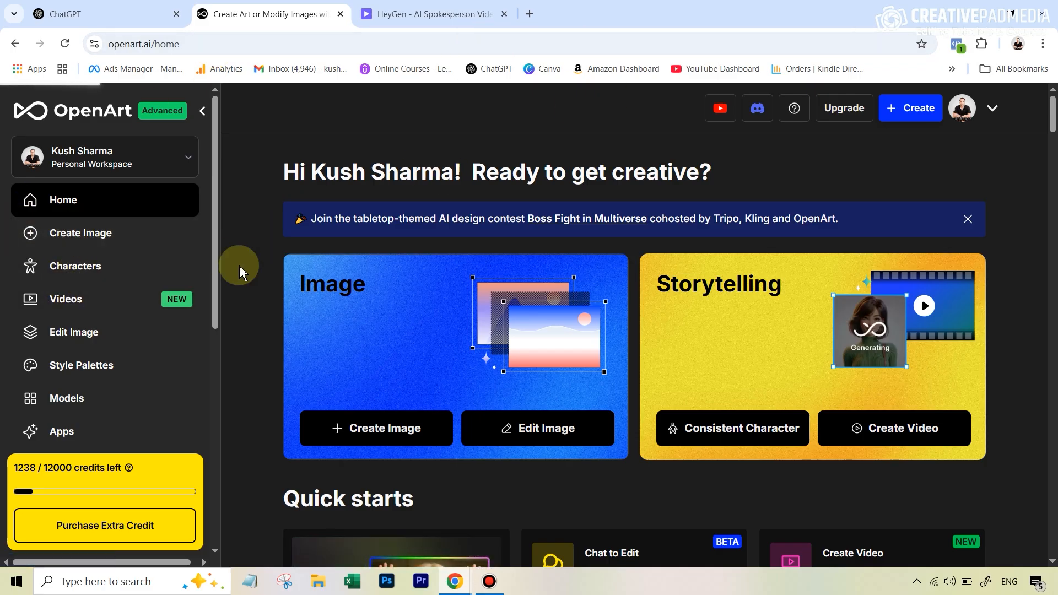
- Start a new image in OpenArt's Flux Kontext Max creation workspace
{"action": "left_click", "coordinate": [376, 427]}
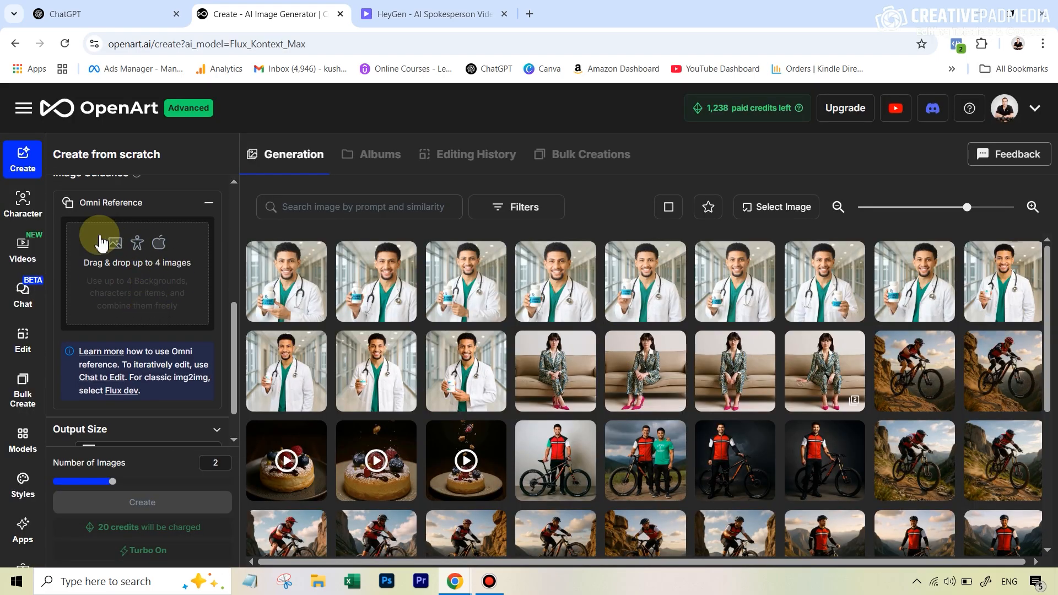
{"action": "mouse_move", "coordinate": [121, 219]}
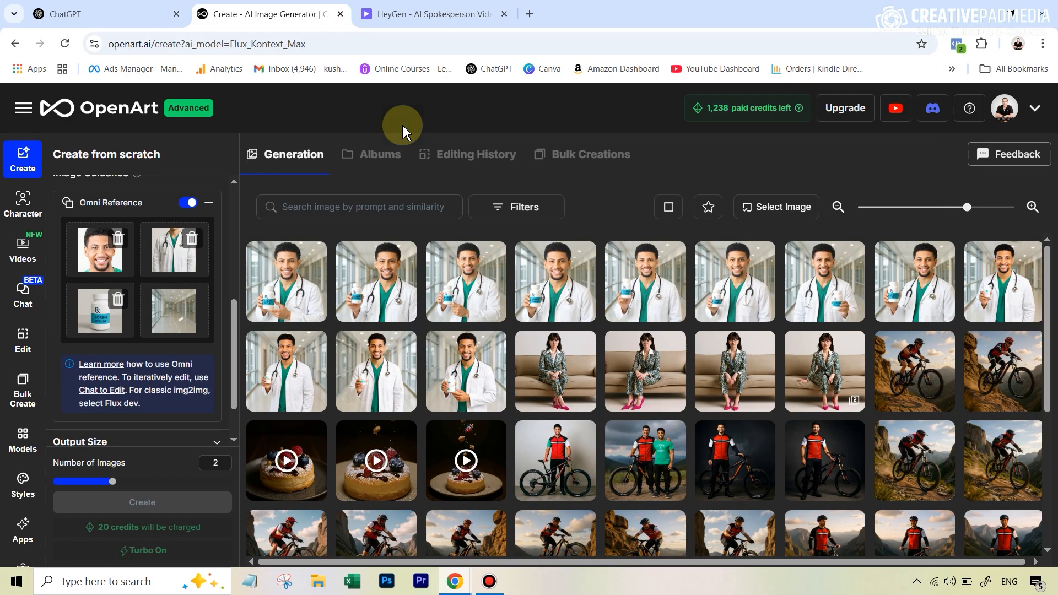
- Switch to the ChatGPT conversation holding the four reference images and prompt request
{"action": "left_click", "coordinate": [101, 14]}
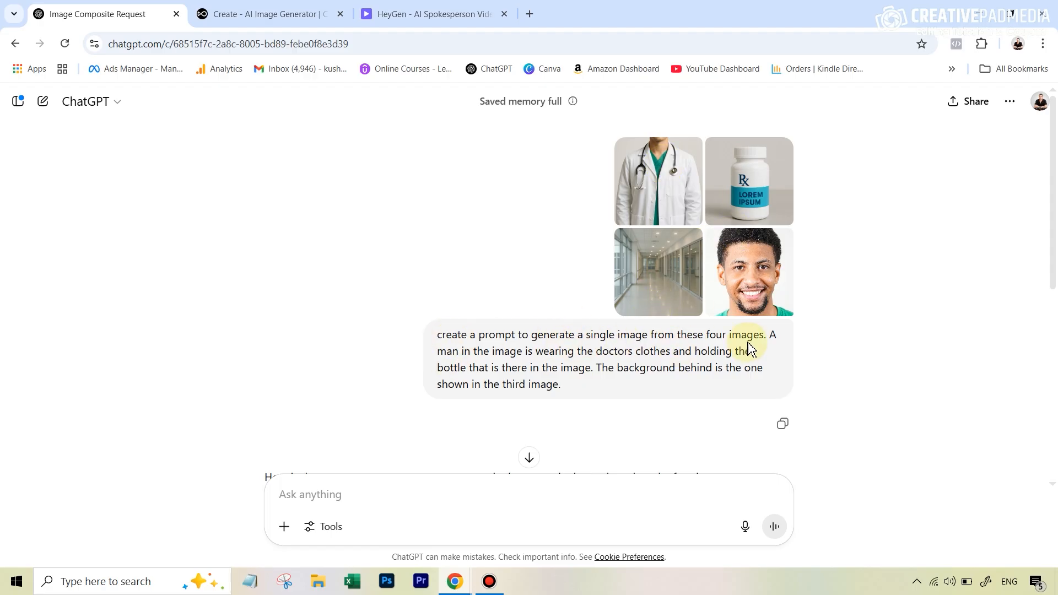
{"action": "mouse_move", "coordinate": [543, 358]}
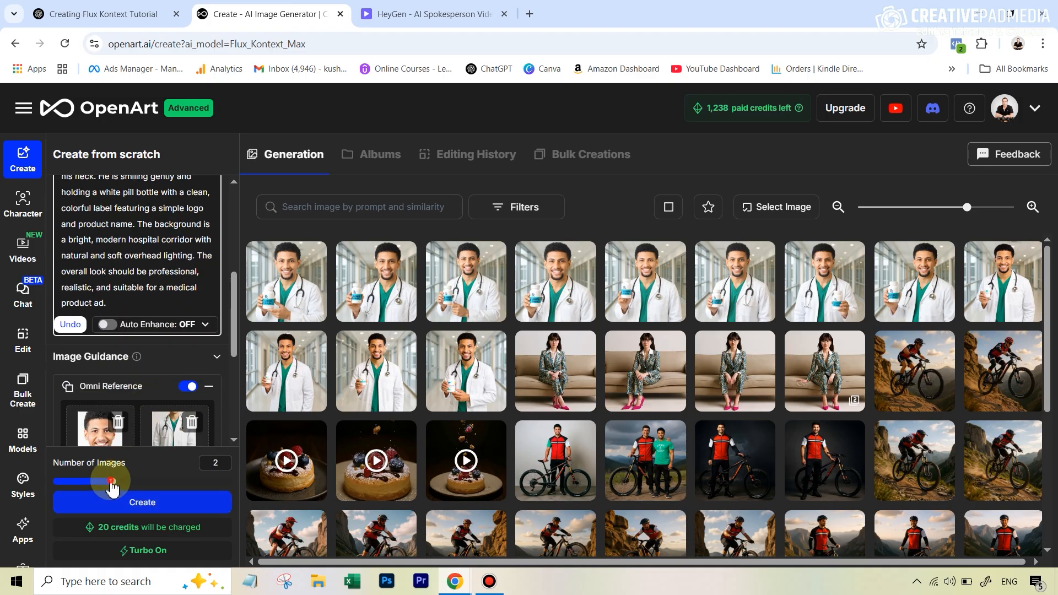
- Generate four widescreen 16:9 images of the doctor holding the pill bottle
{"action": "left_click_drag", "start_coordinate": [112, 481], "coordinate": [233, 471]}
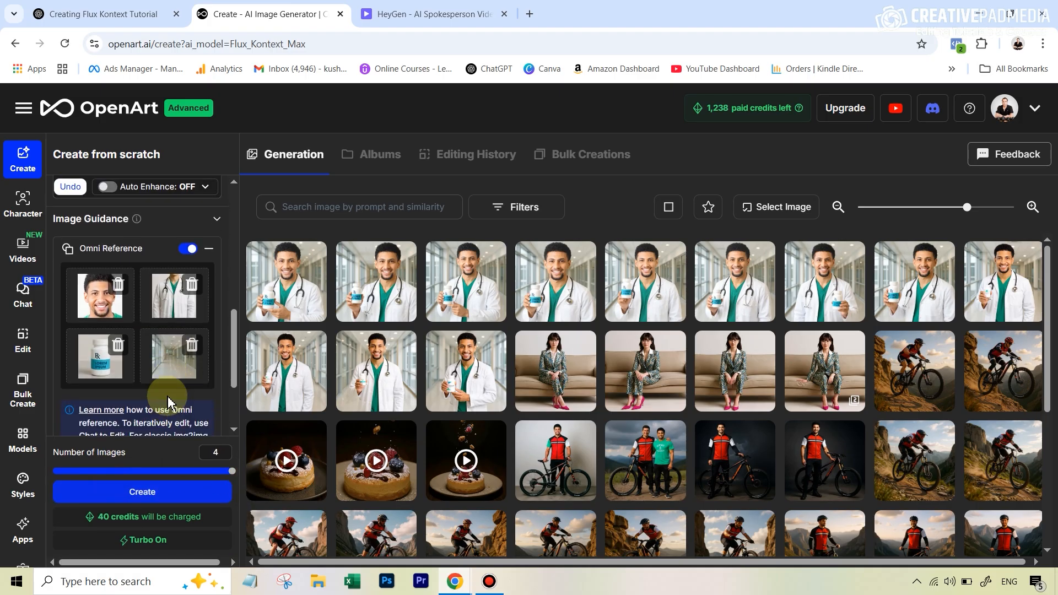
{"action": "scroll", "scroll_direction": "down", "scroll_amount": 3}
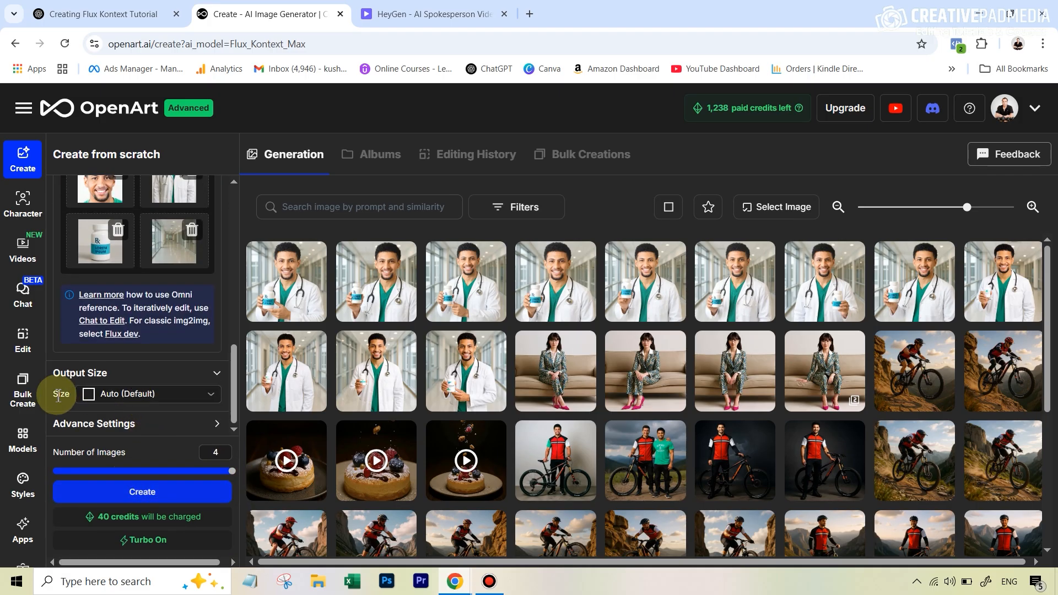
{"action": "left_click", "coordinate": [148, 394]}
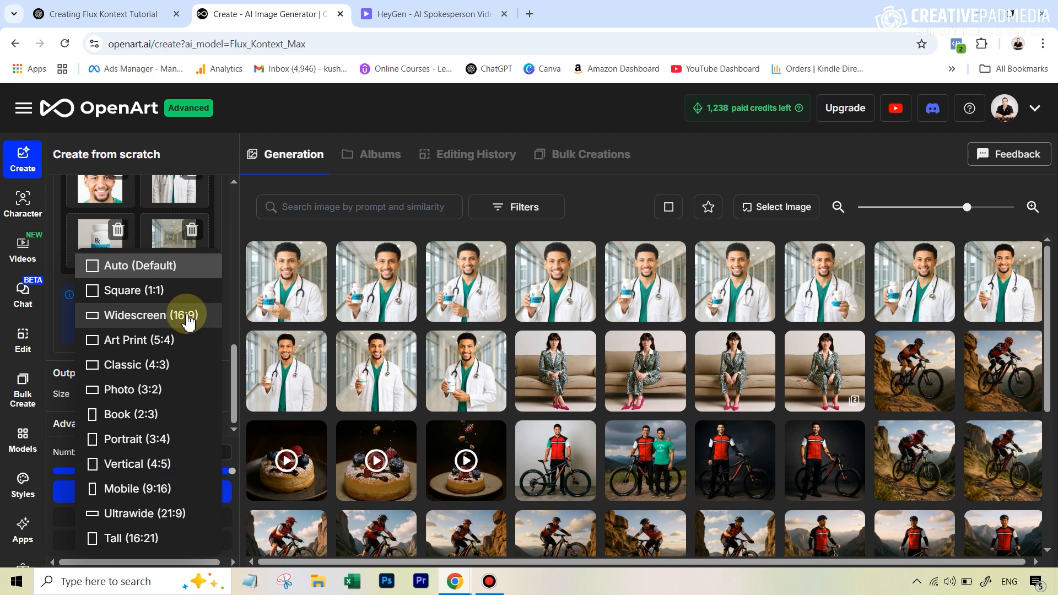
{"action": "mouse_move", "coordinate": [177, 378]}
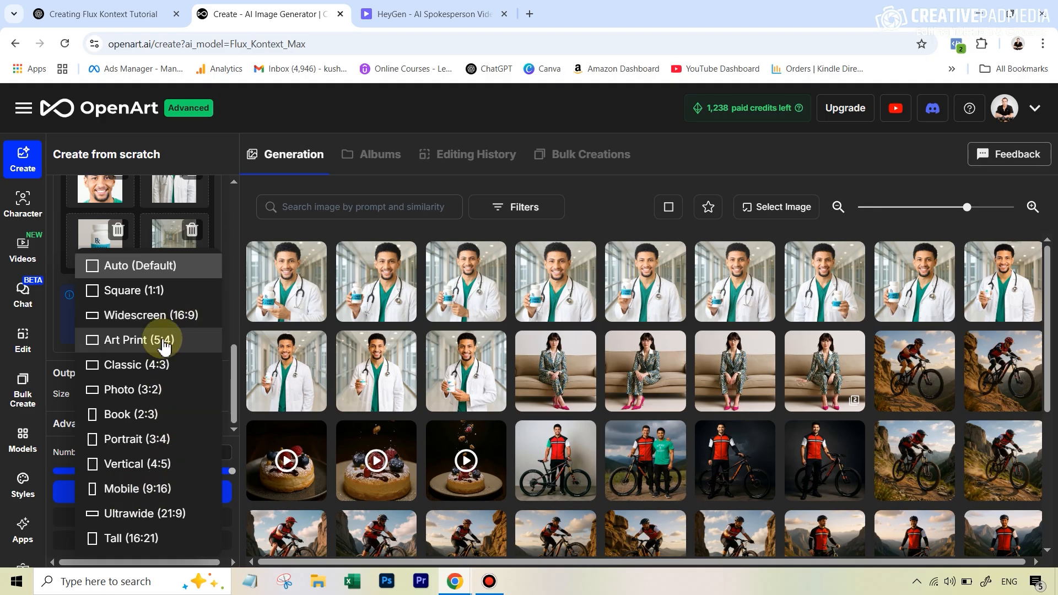
{"action": "left_click", "coordinate": [156, 316]}
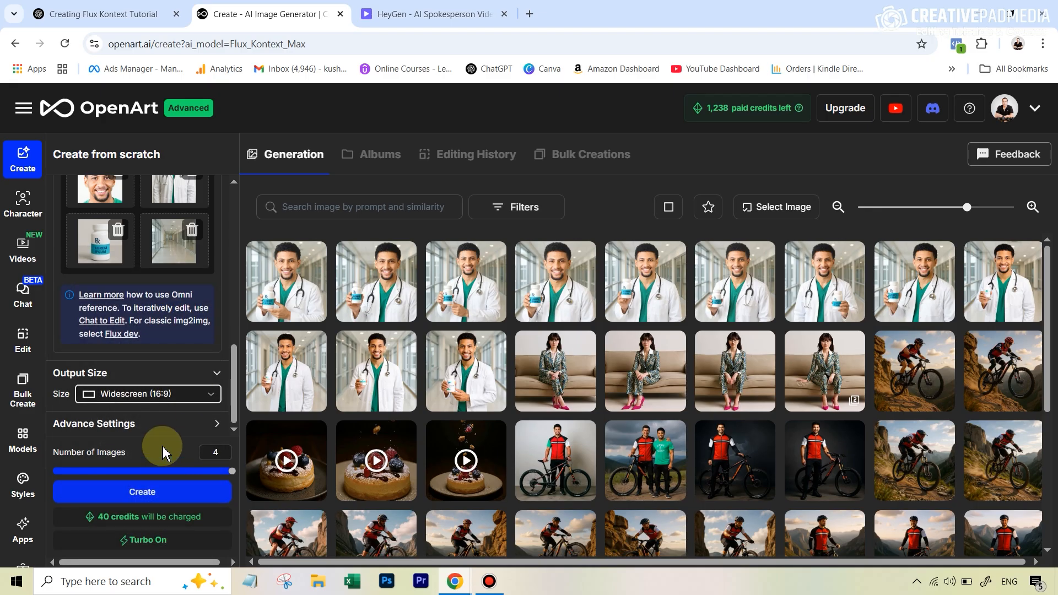
{"action": "left_click", "coordinate": [141, 491]}
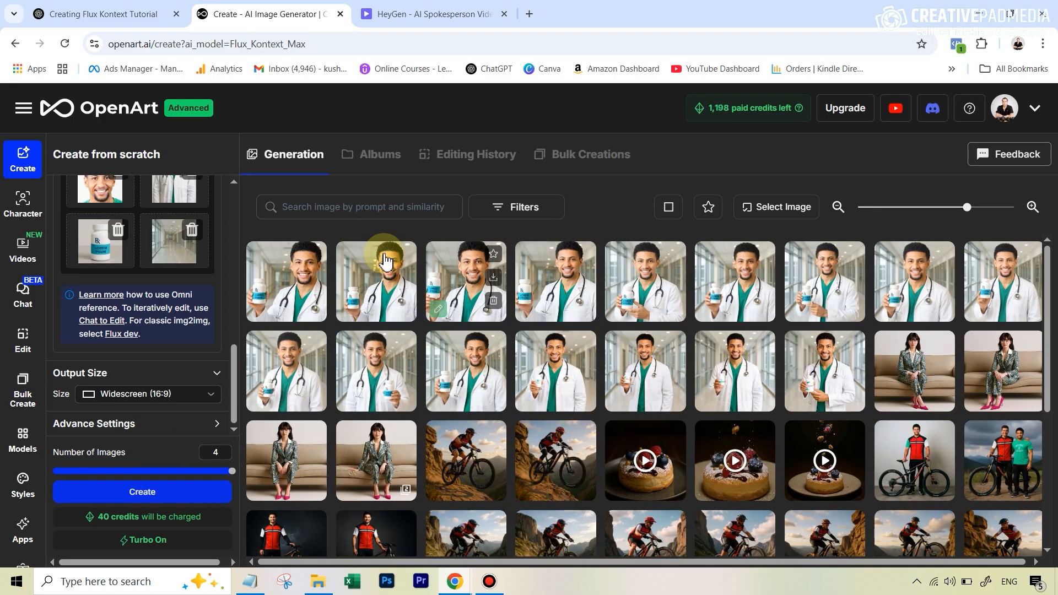
- Enlarge a new doctor image and browse through three more generated variants
{"action": "left_click", "coordinate": [376, 280]}
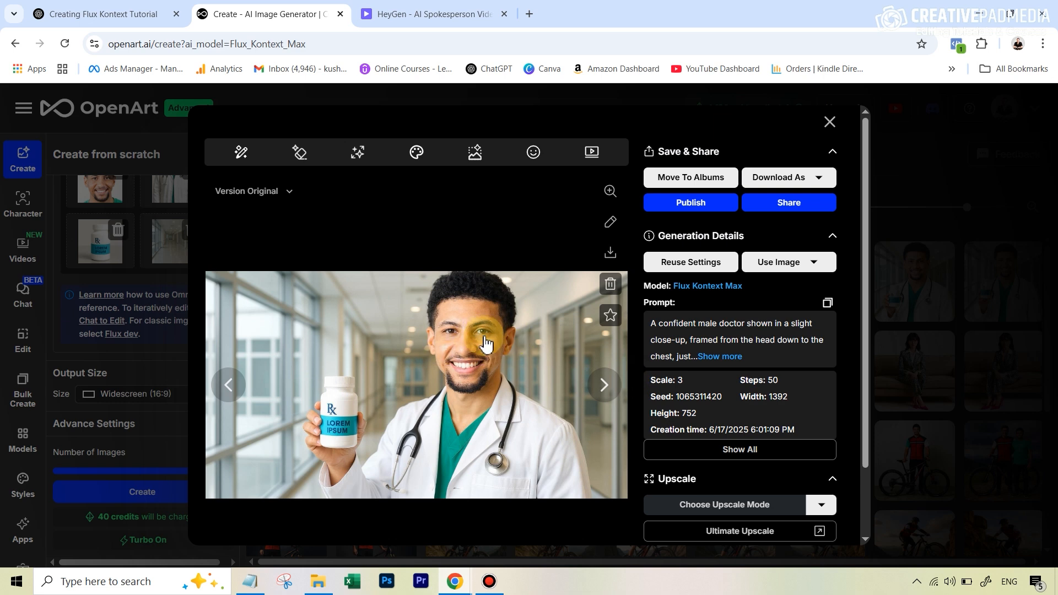
{"action": "mouse_move", "coordinate": [517, 408]}
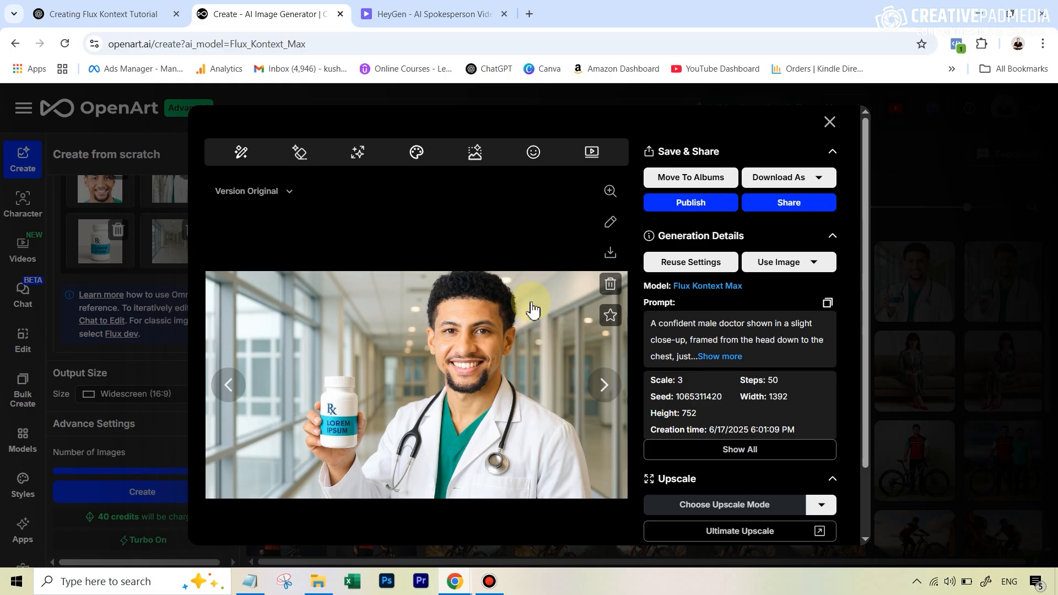
{"action": "mouse_move", "coordinate": [575, 466]}
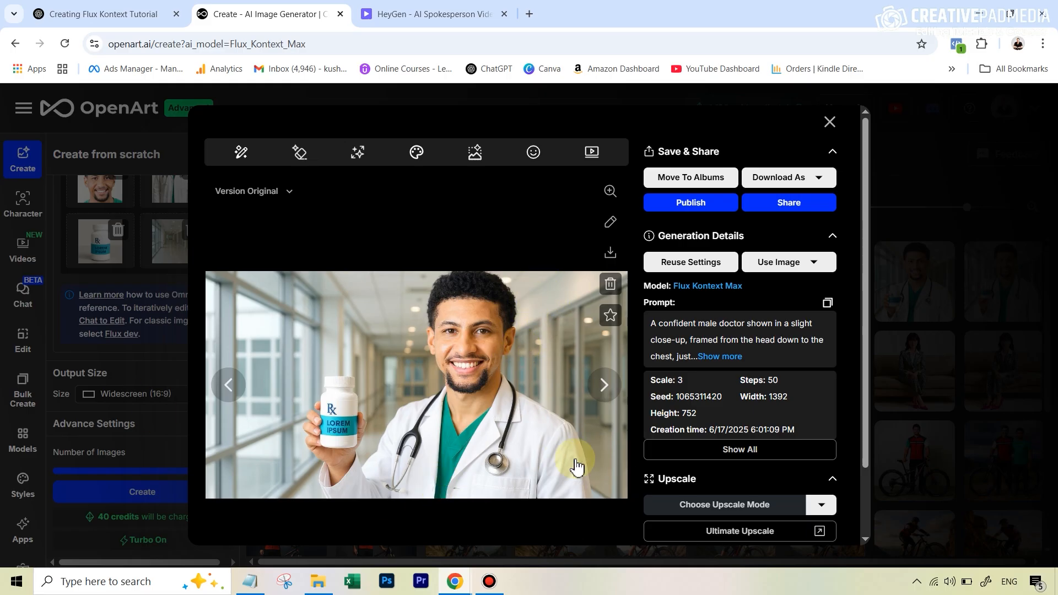
{"action": "left_click", "coordinate": [602, 385]}
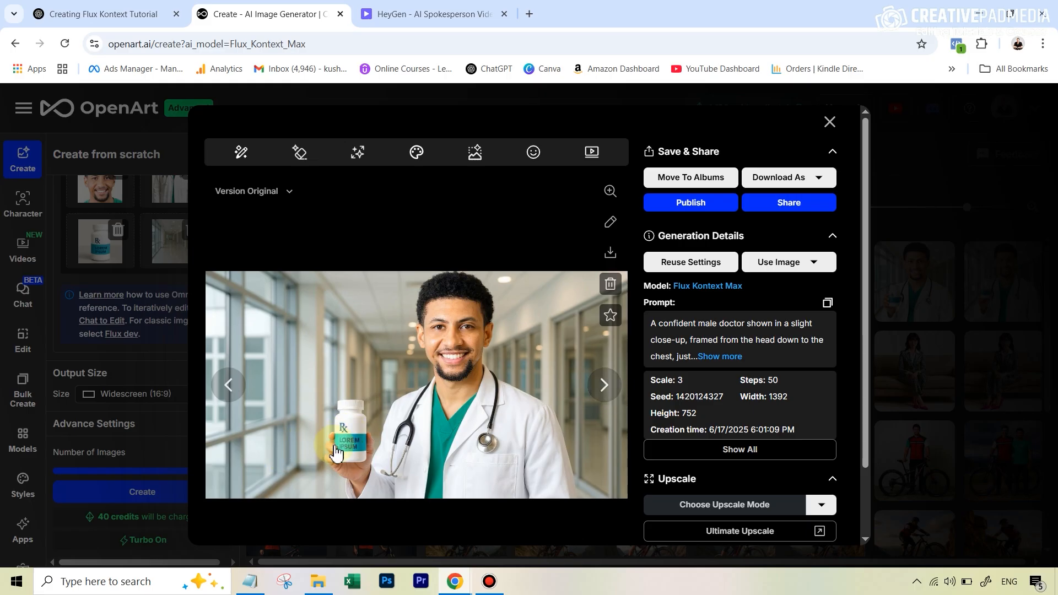
{"action": "left_click", "coordinate": [602, 384]}
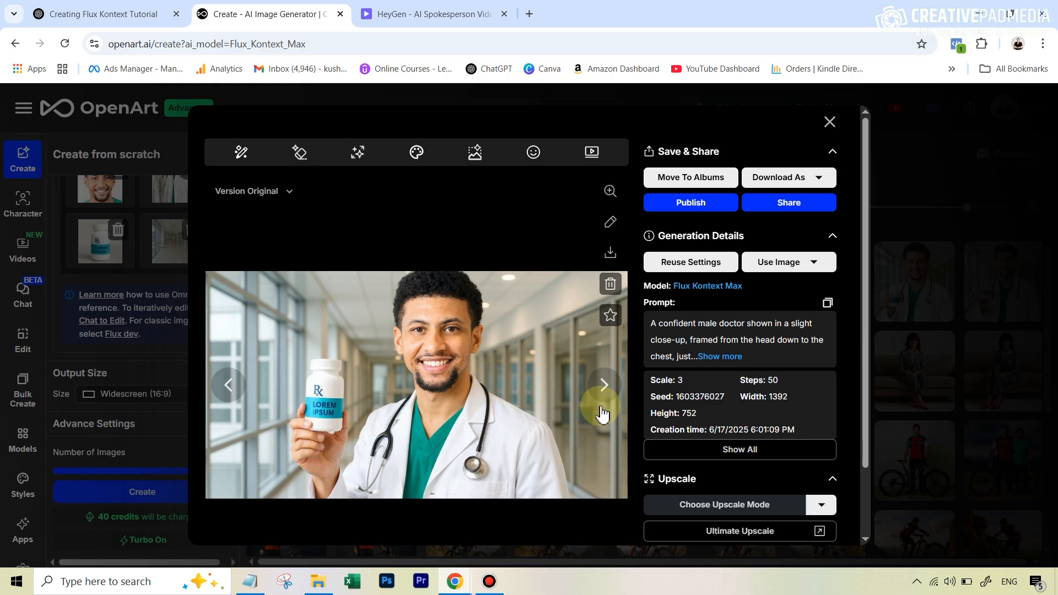
{"action": "left_click", "coordinate": [603, 385]}
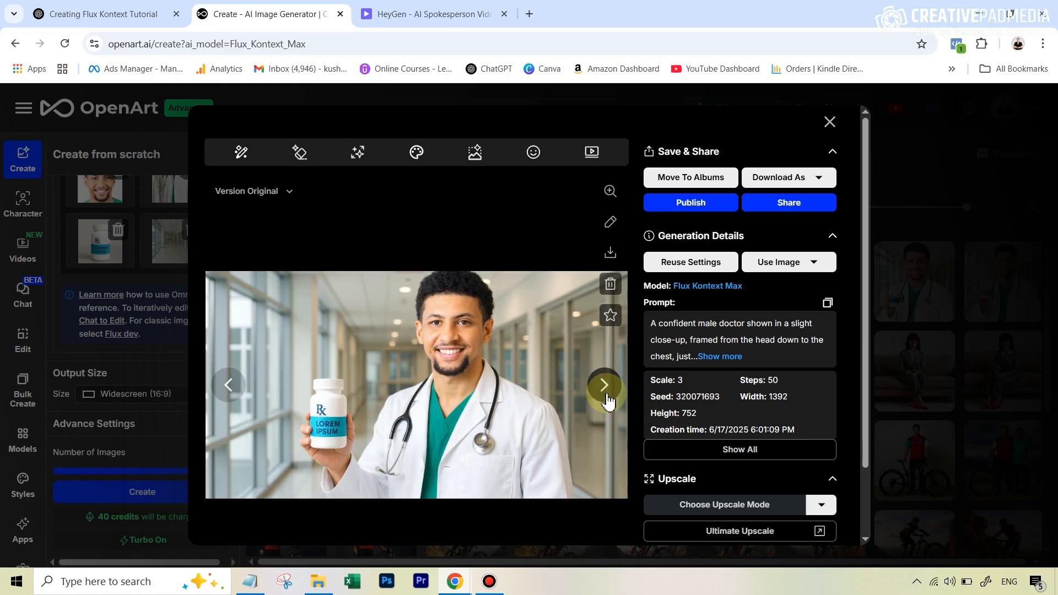
{"action": "mouse_move", "coordinate": [395, 446]}
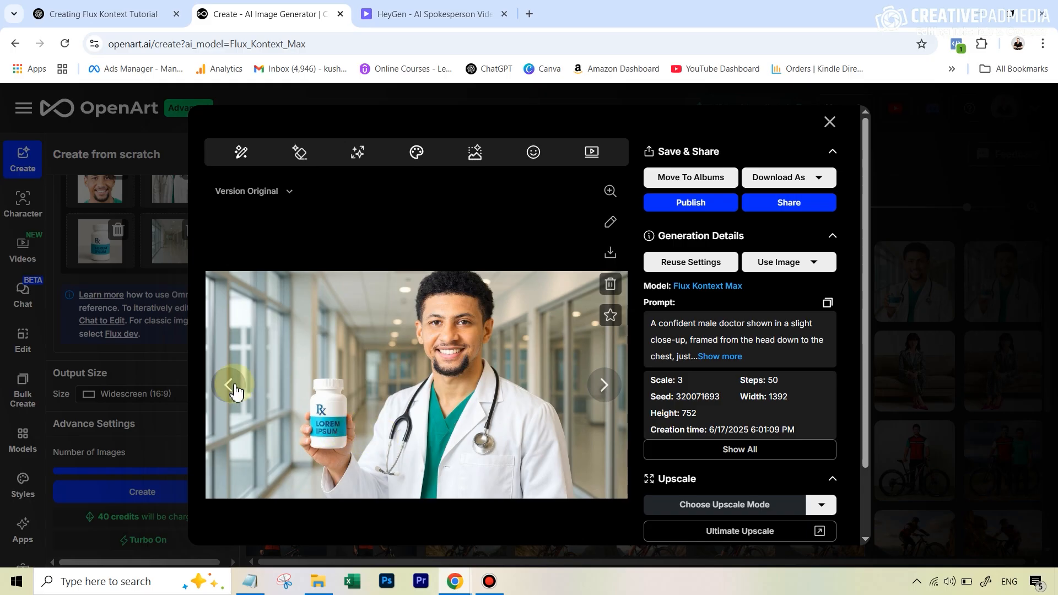
{"action": "mouse_move", "coordinate": [535, 450]}
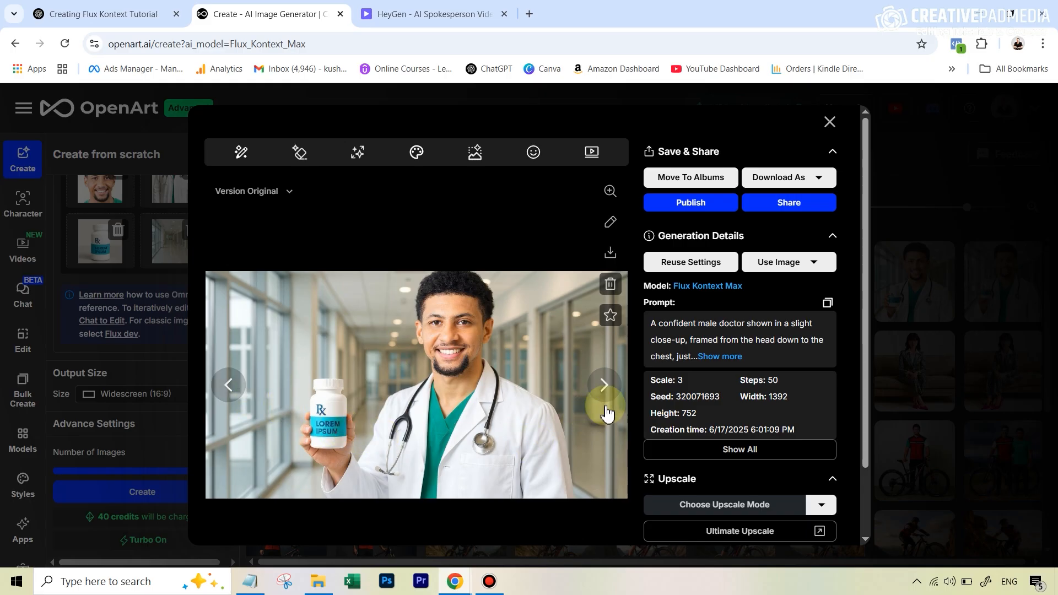
{"action": "mouse_move", "coordinate": [785, 226]}
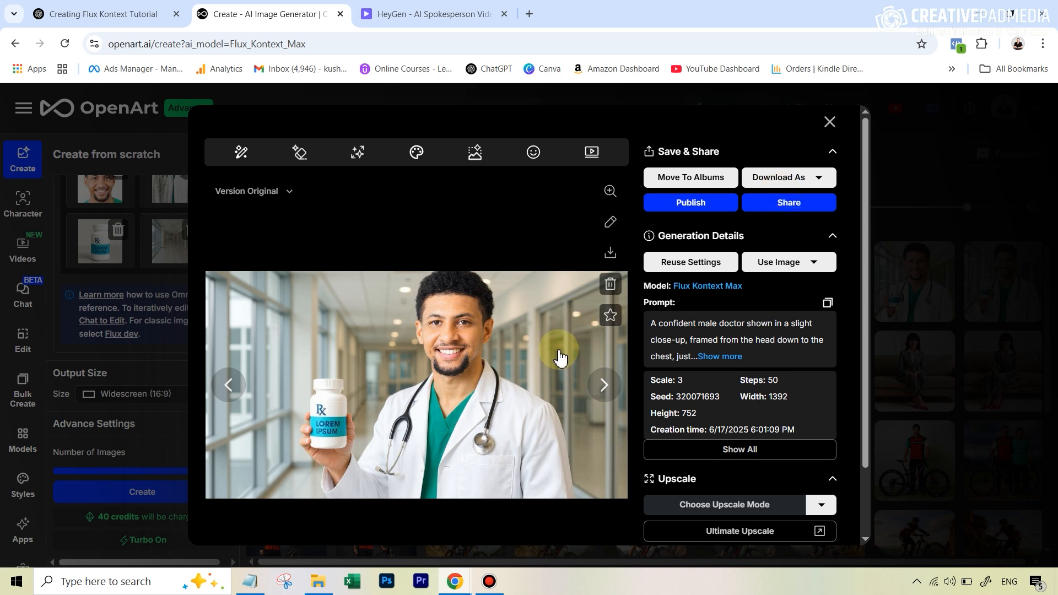
- Switch from OpenArt's image viewer to the HeyGen sign-in tab
{"action": "left_click", "coordinate": [429, 13]}
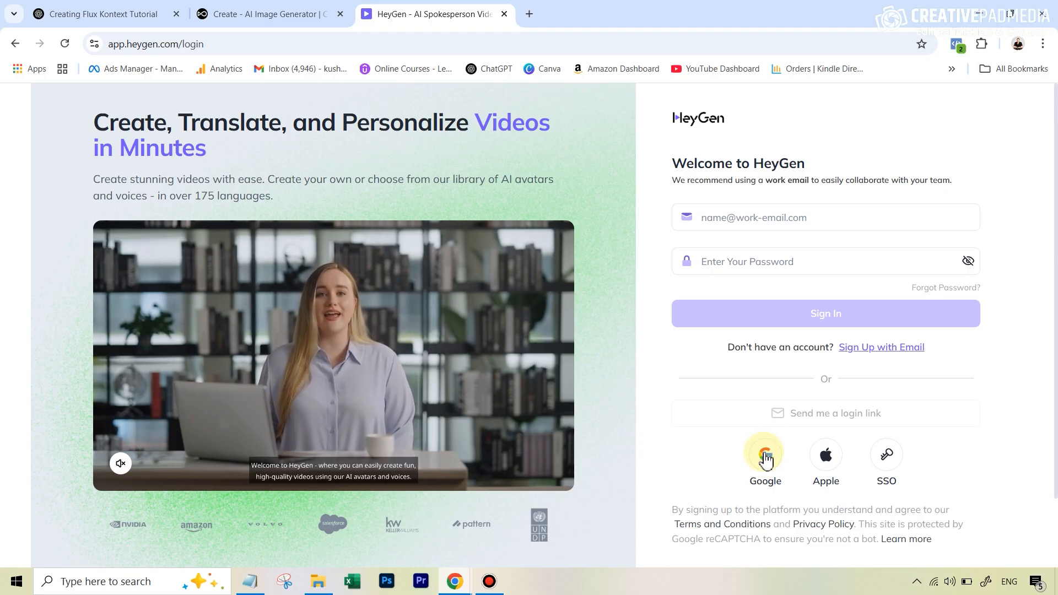
- Sign in to HeyGen with a Google account
{"action": "left_click", "coordinate": [764, 454]}
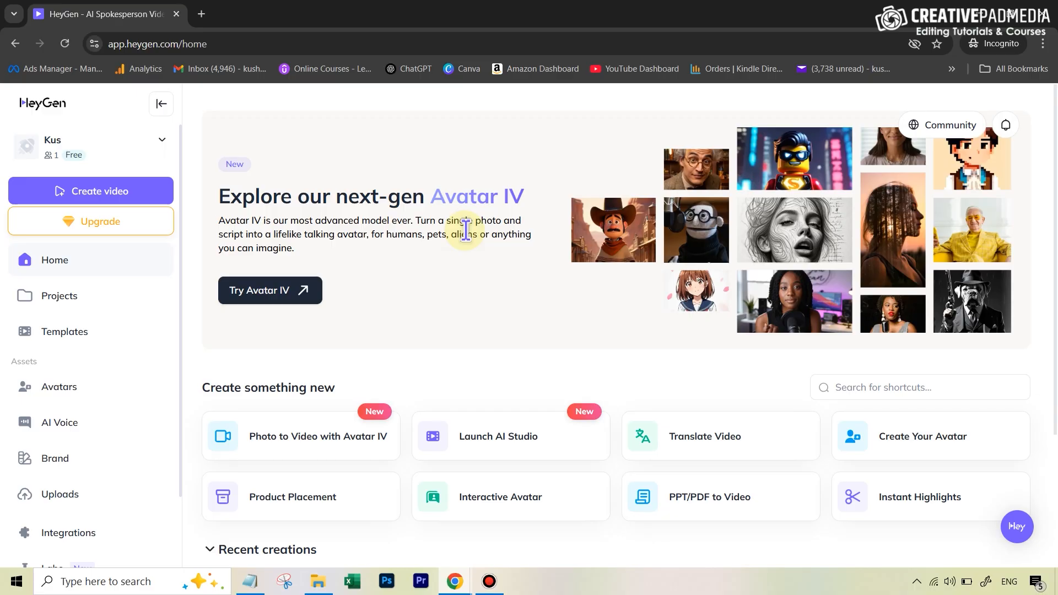
{"action": "mouse_move", "coordinate": [421, 290]}
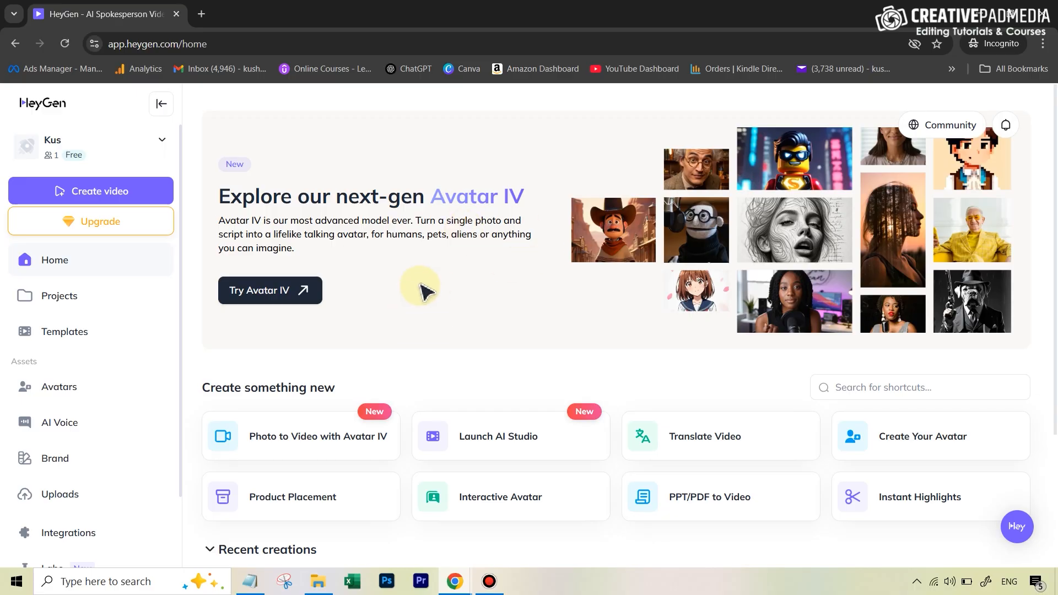
{"action": "mouse_move", "coordinate": [434, 291]}
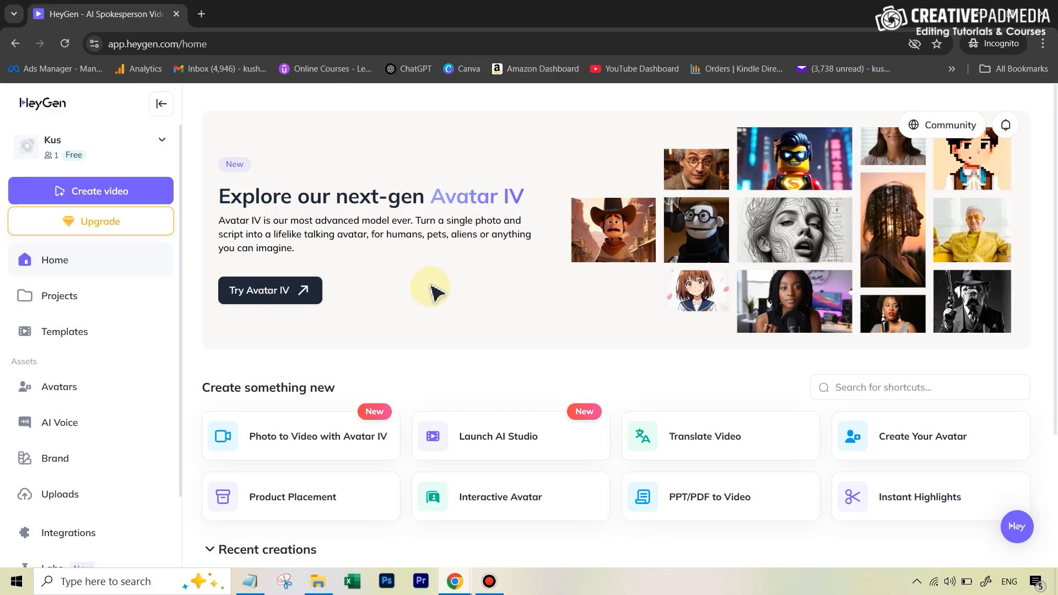
{"action": "mouse_move", "coordinate": [432, 309]}
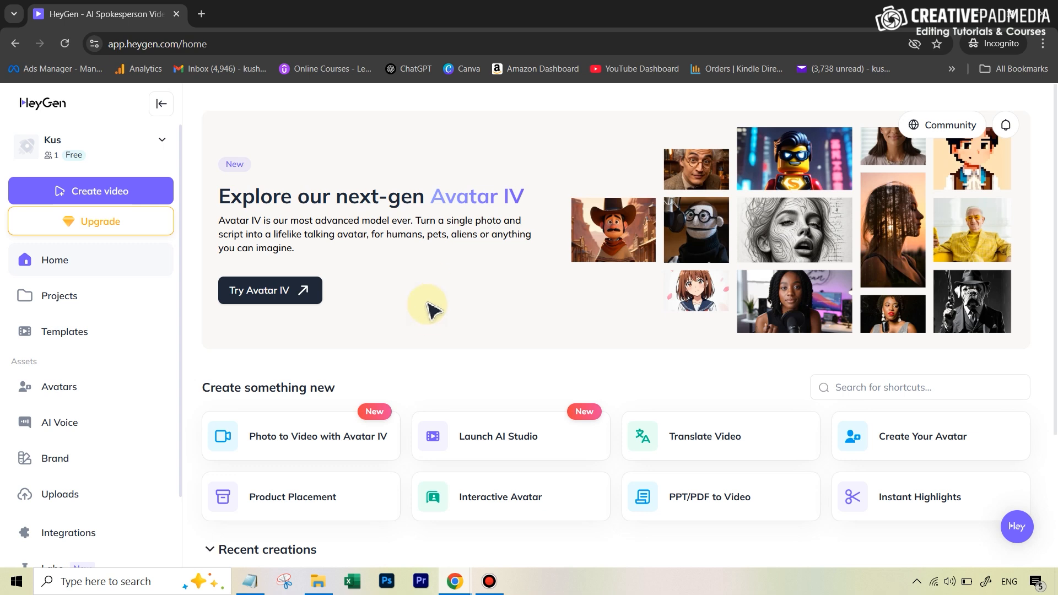
{"action": "mouse_move", "coordinate": [473, 310]}
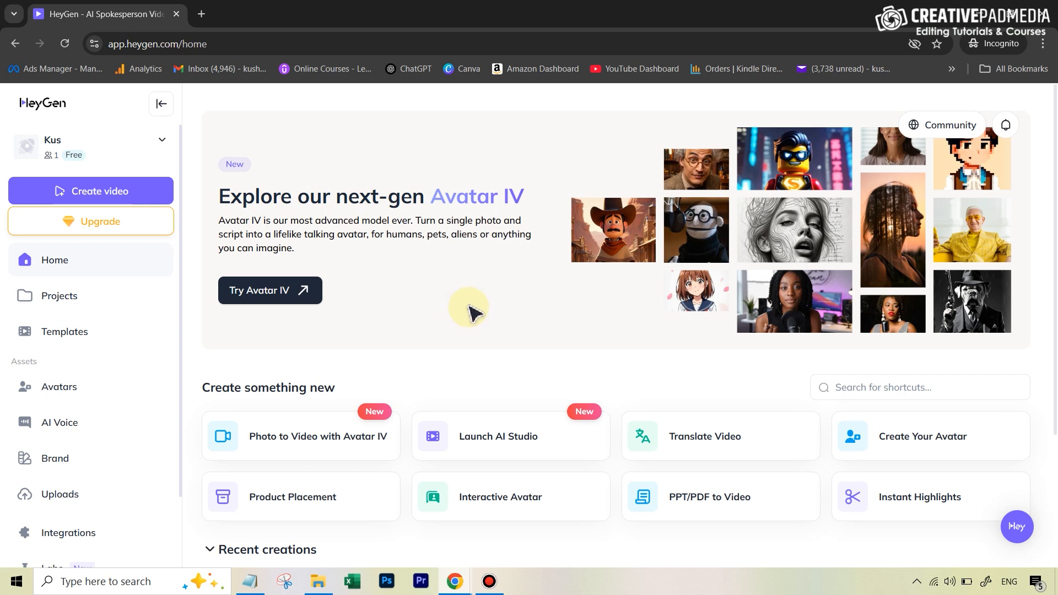
{"action": "mouse_move", "coordinate": [491, 266]}
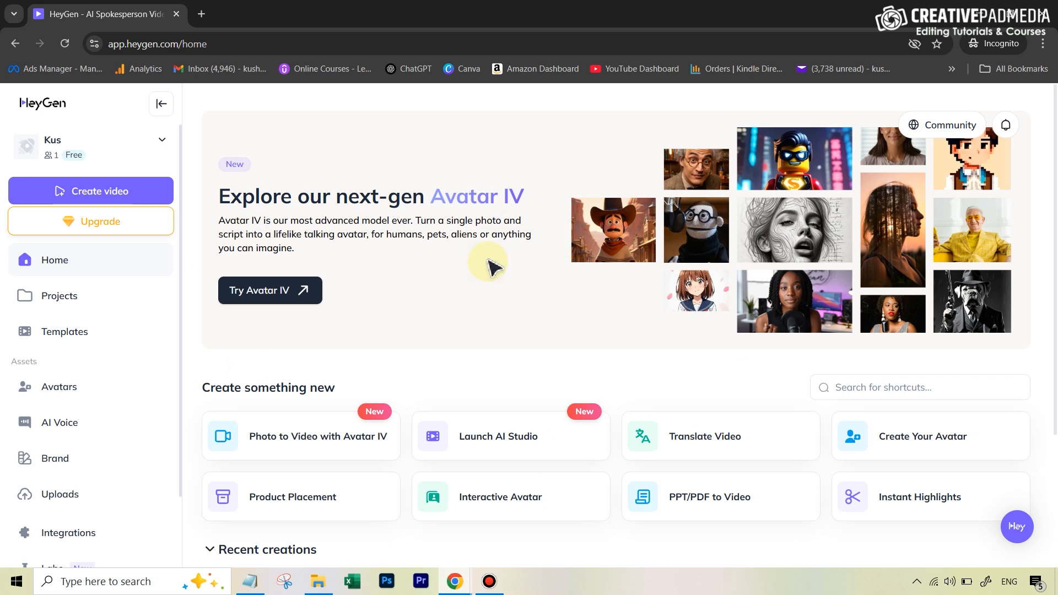
{"action": "mouse_move", "coordinate": [260, 290]}
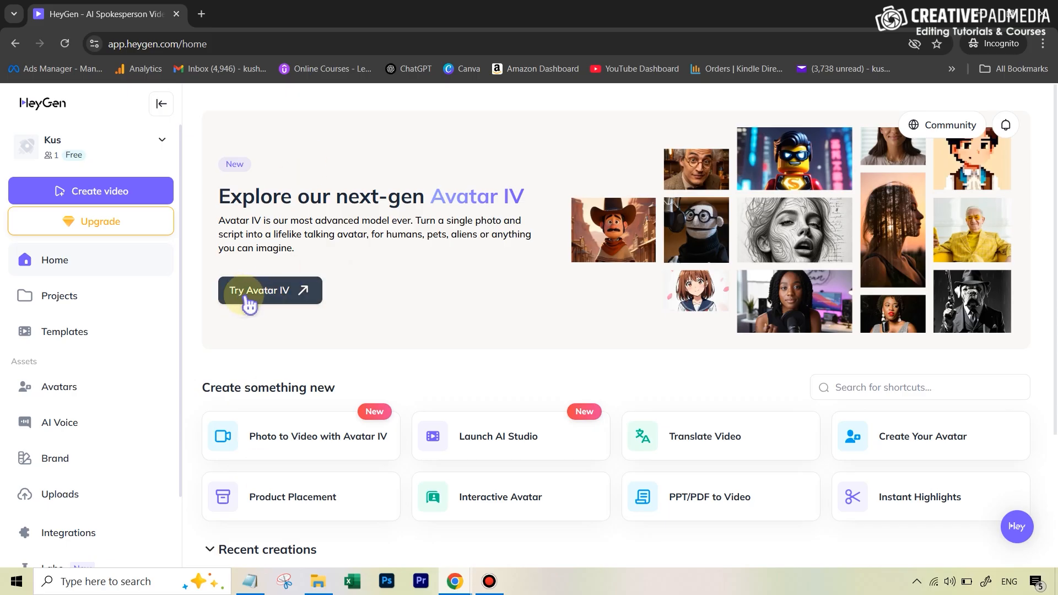
{"action": "mouse_move", "coordinate": [298, 306]}
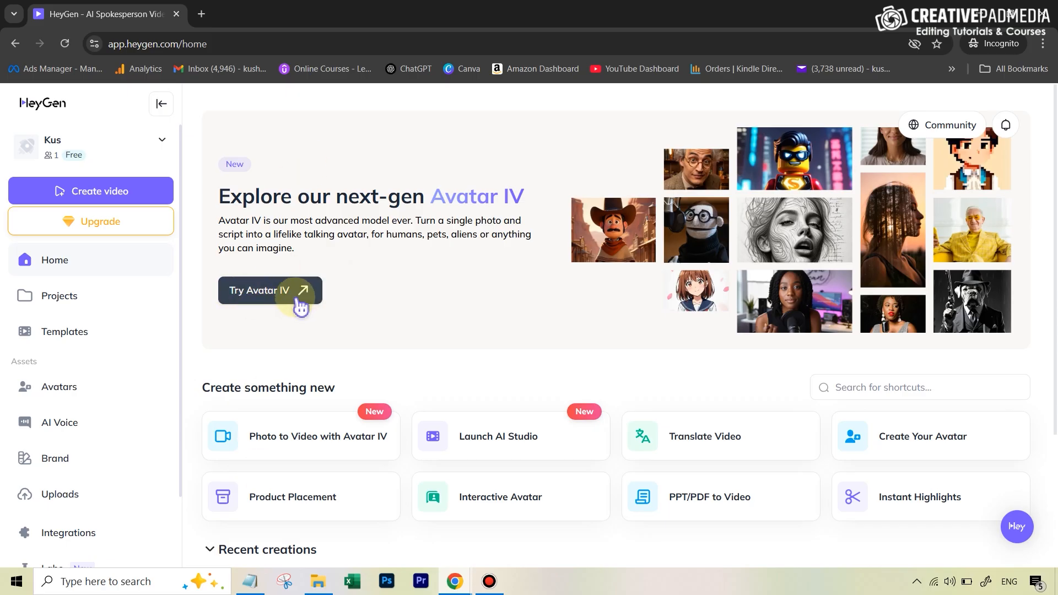
- Start an Avatar IV video with the doctor photo and 192-character vitamin script
{"action": "left_click", "coordinate": [269, 290]}
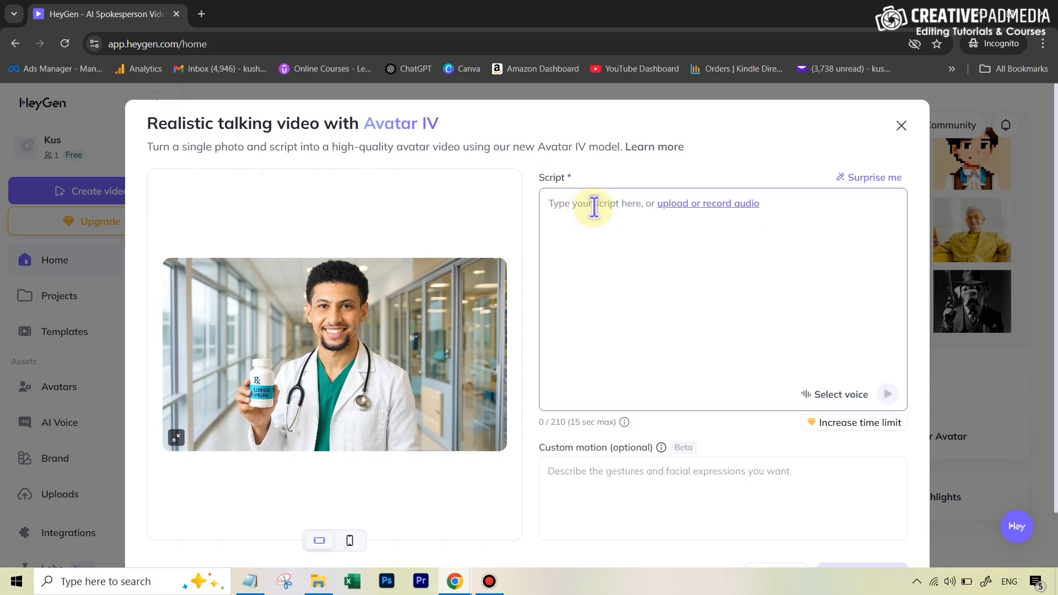
{"action": "mouse_move", "coordinate": [735, 214]}
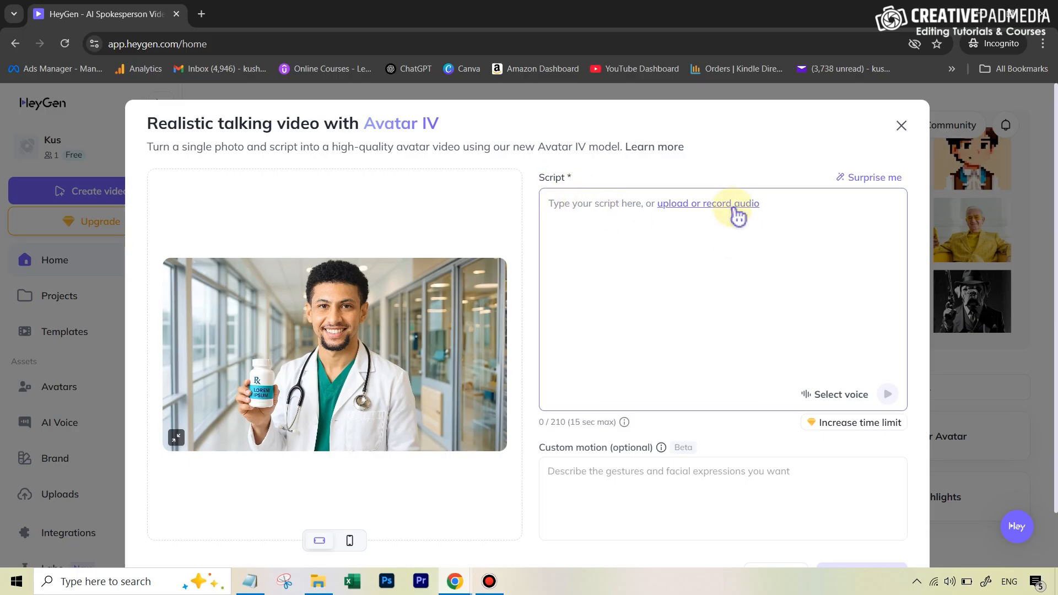
{"action": "mouse_move", "coordinate": [728, 211]}
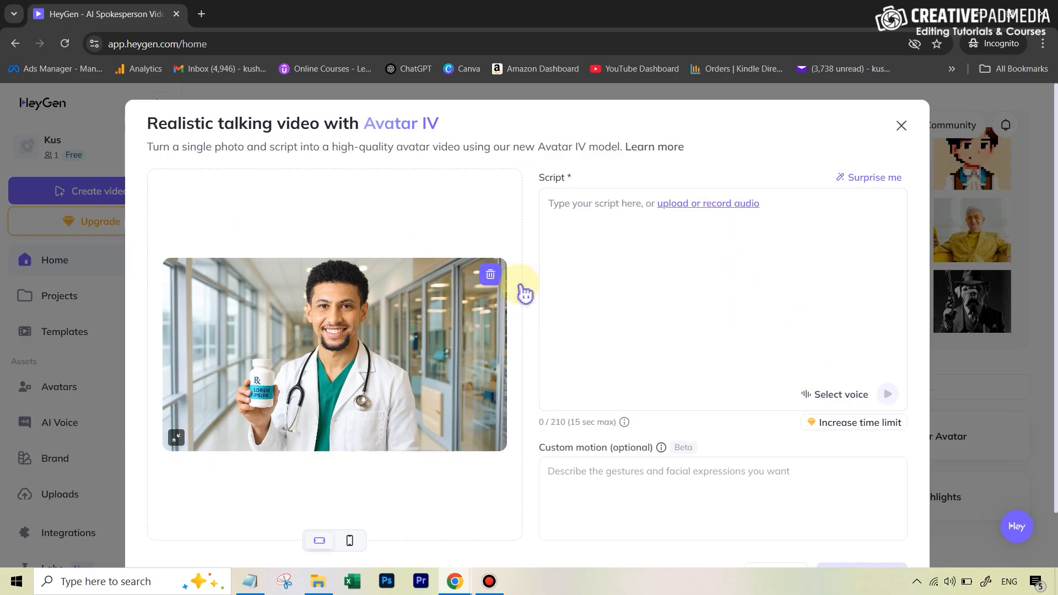
{"action": "left_click", "coordinate": [649, 305]}
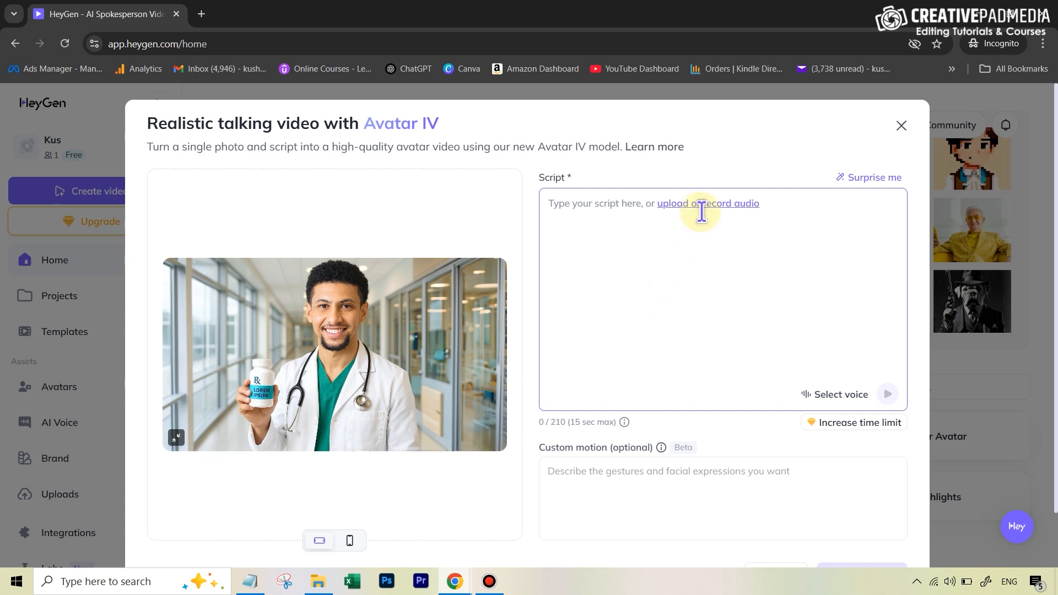
{"action": "mouse_move", "coordinate": [721, 318]}
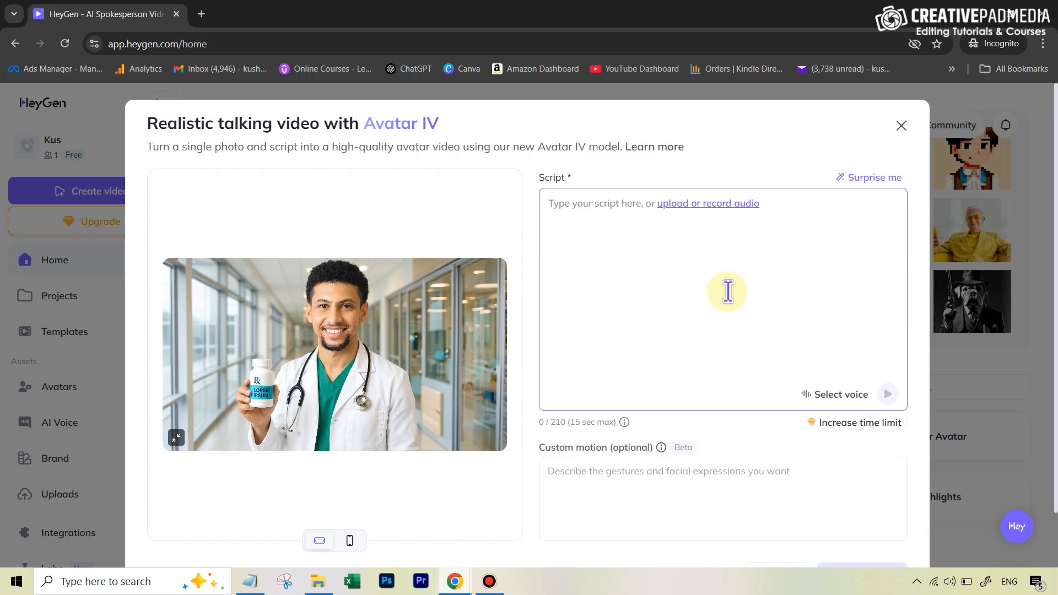
{"action": "mouse_move", "coordinate": [583, 207]}
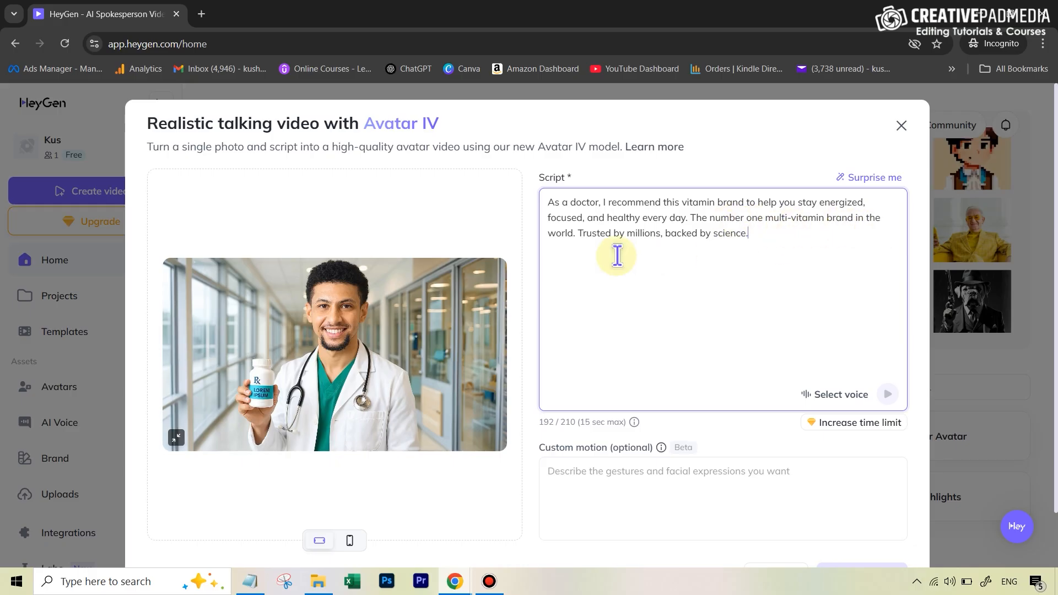
{"action": "mouse_move", "coordinate": [745, 240]}
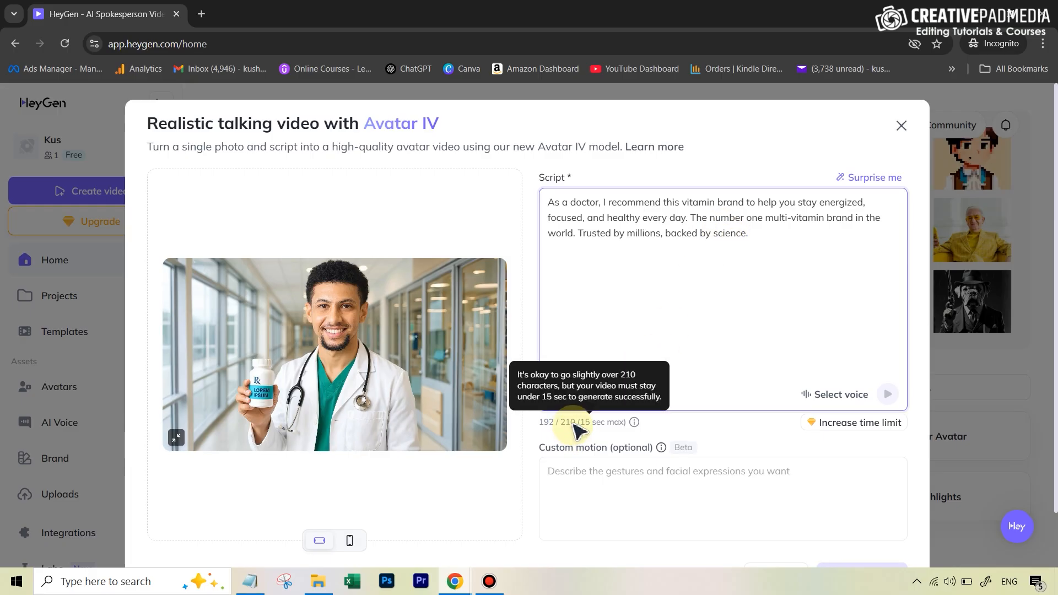
{"action": "left_click", "coordinate": [748, 233]}
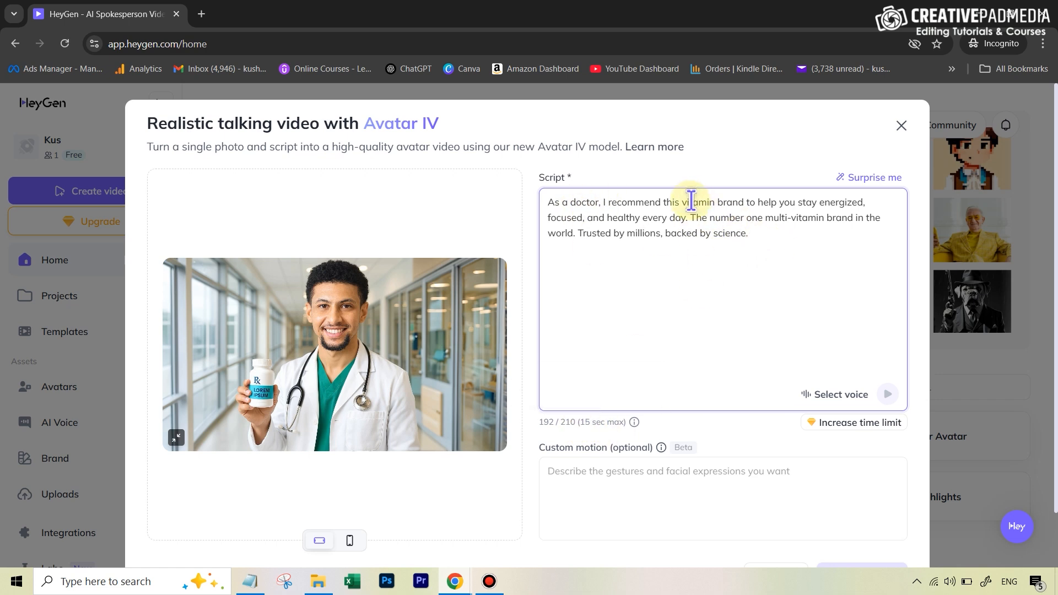
{"action": "mouse_move", "coordinate": [710, 217]}
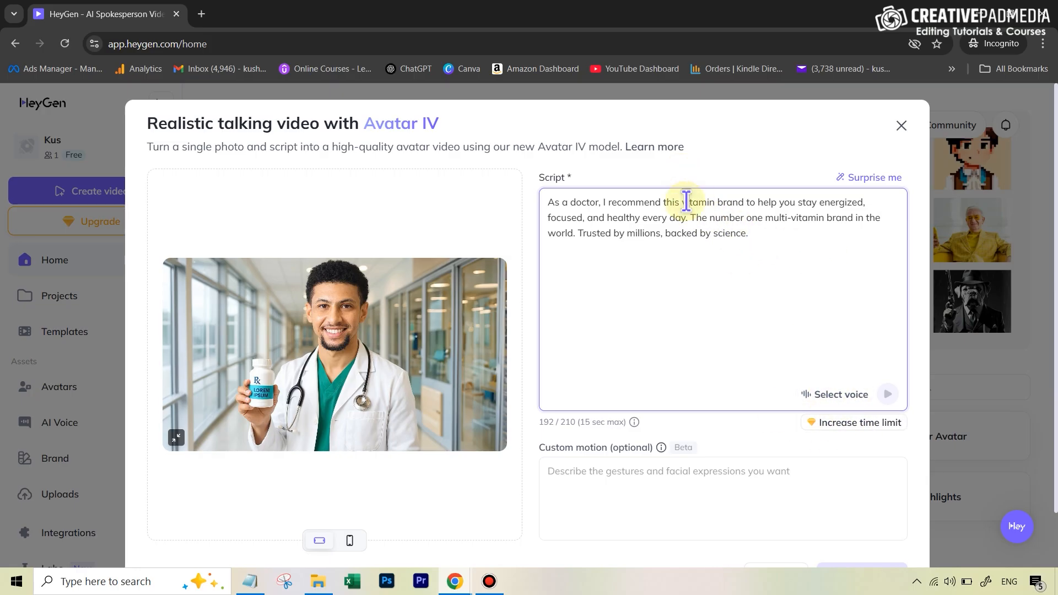
- Preview the Tiago Costa, Young Olivier and Optimist Ollie voices, keeping English
{"action": "left_click", "coordinate": [839, 398]}
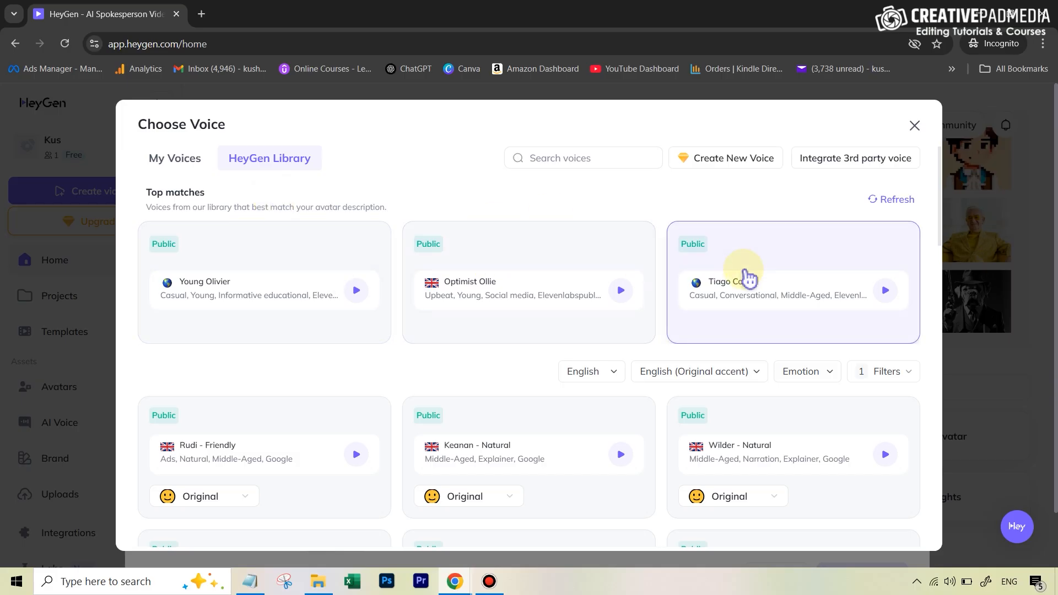
{"action": "left_click", "coordinate": [264, 290]}
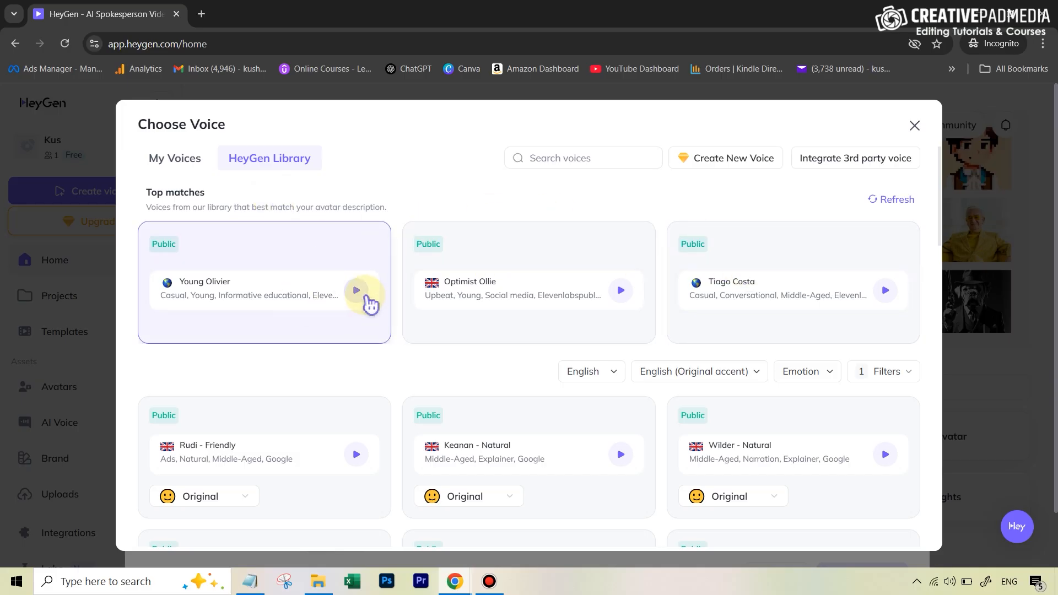
{"action": "left_click", "coordinate": [356, 290]}
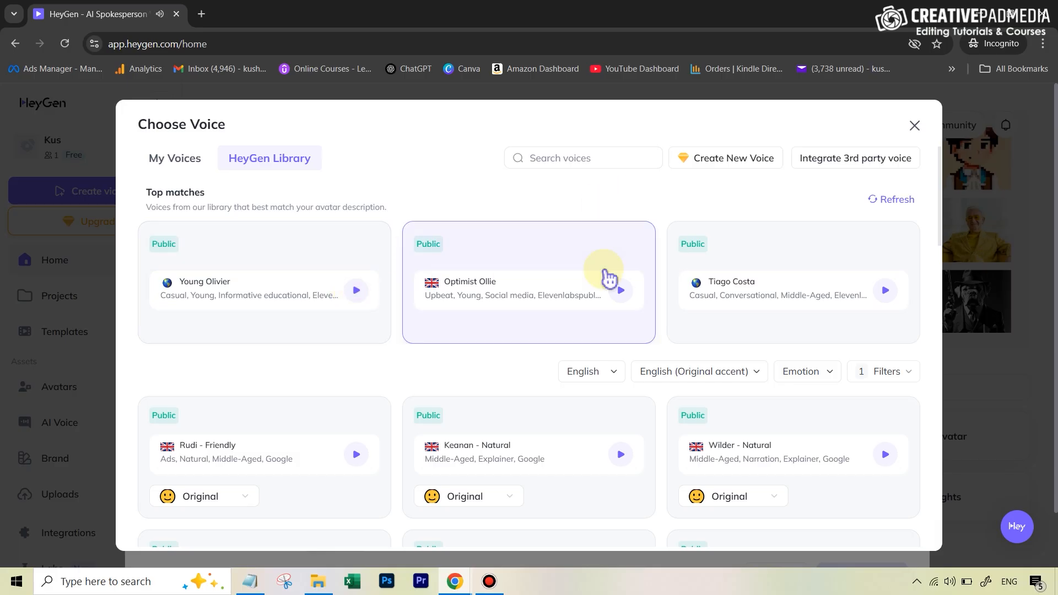
{"action": "left_click", "coordinate": [264, 283]}
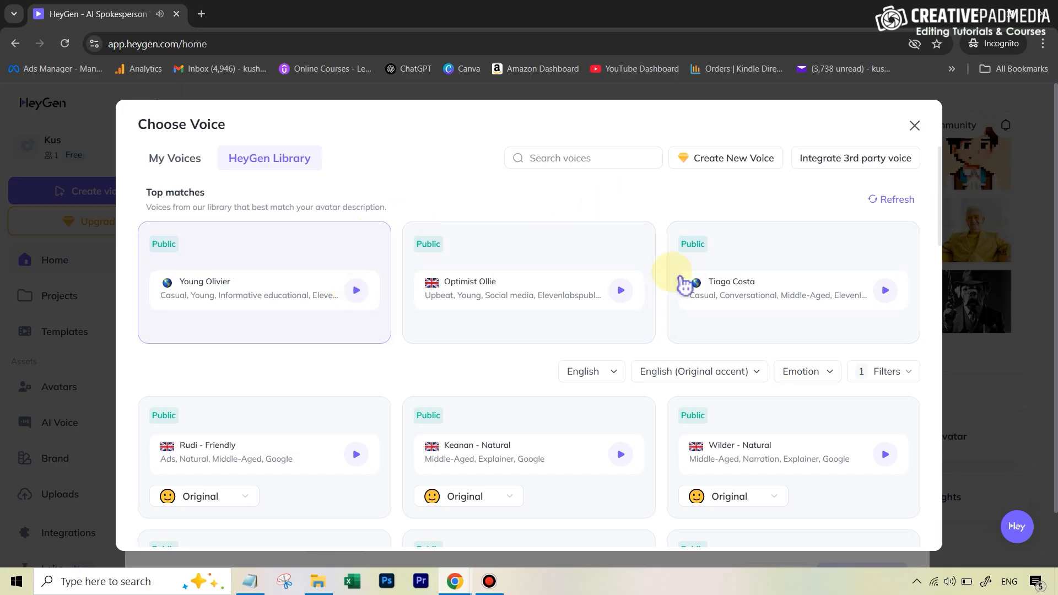
{"action": "left_click", "coordinate": [890, 199]}
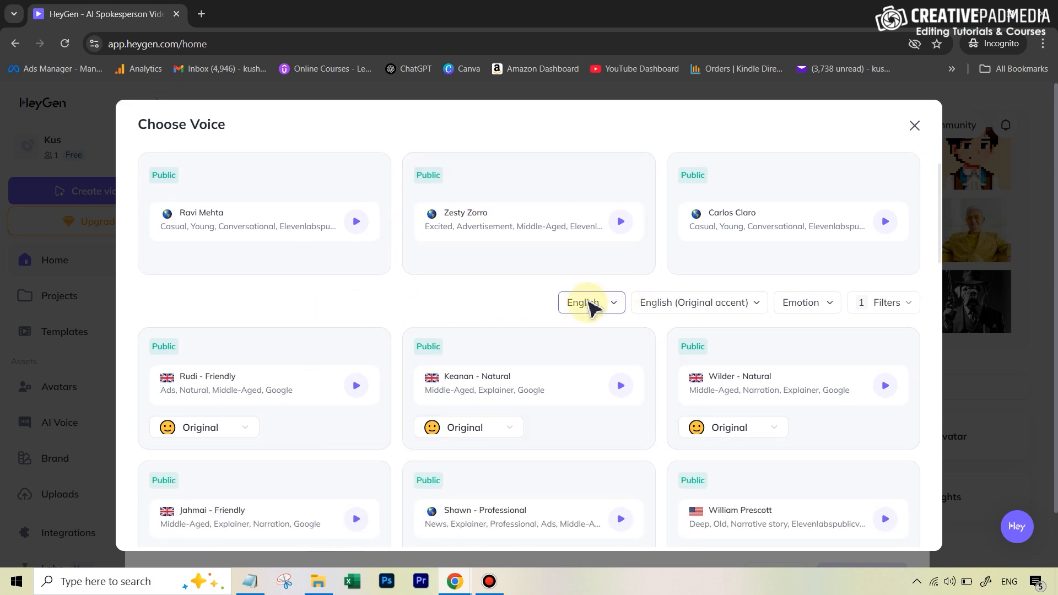
{"action": "left_click", "coordinate": [587, 302]}
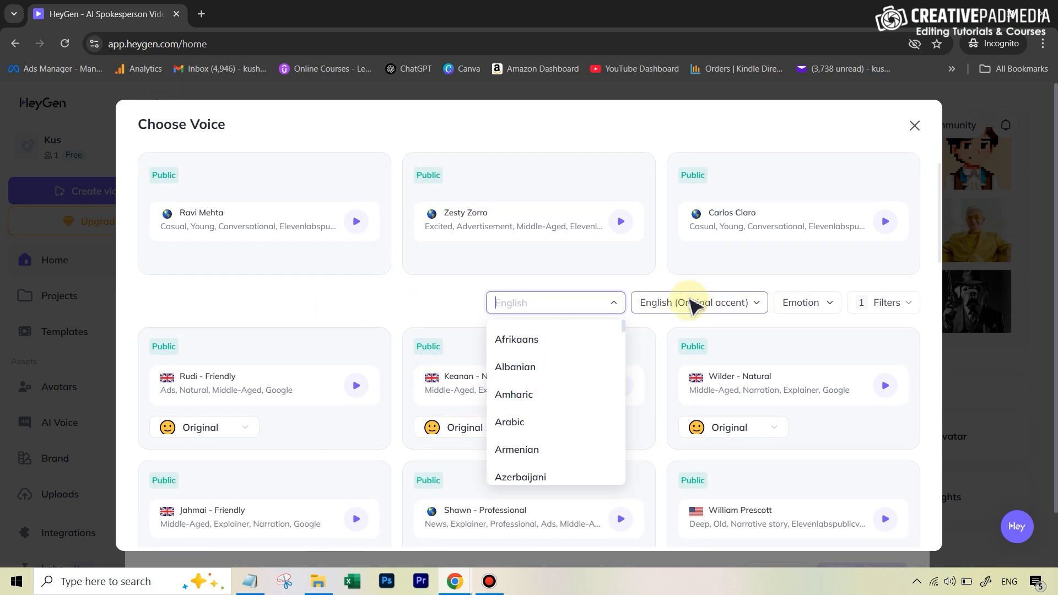
{"action": "left_click", "coordinate": [698, 303]}
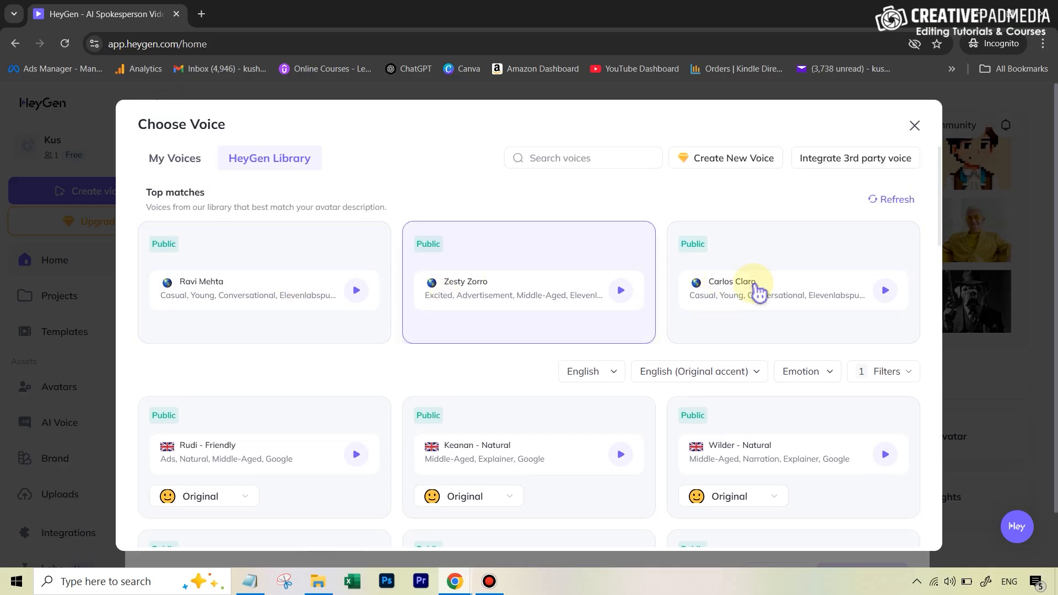
- Search 'esh' and pick Easygoing Eshan as the avatar's voice
{"action": "type", "text": "eshan"}
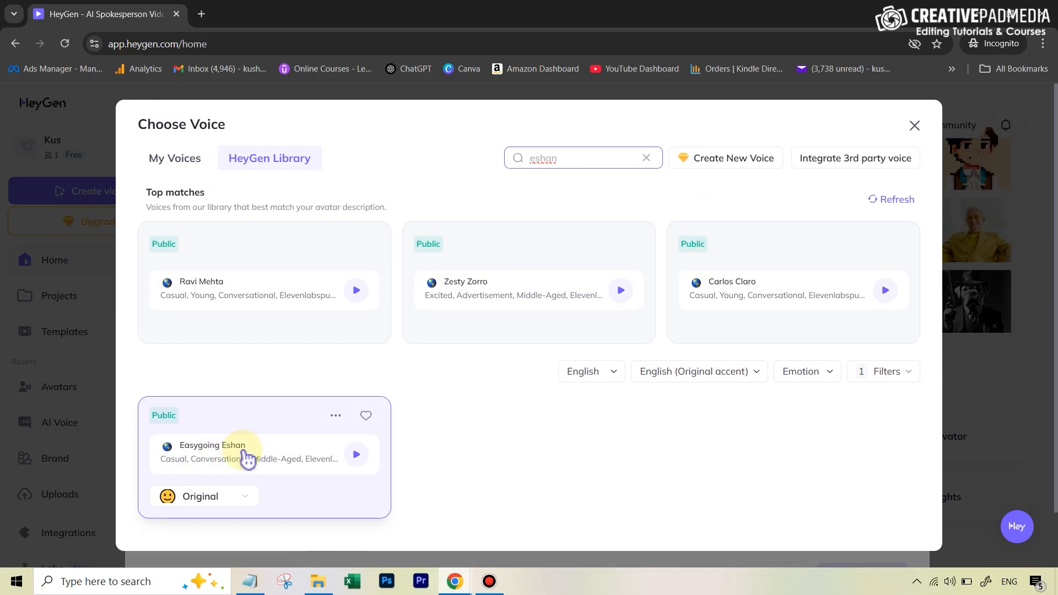
{"action": "left_click", "coordinate": [355, 454]}
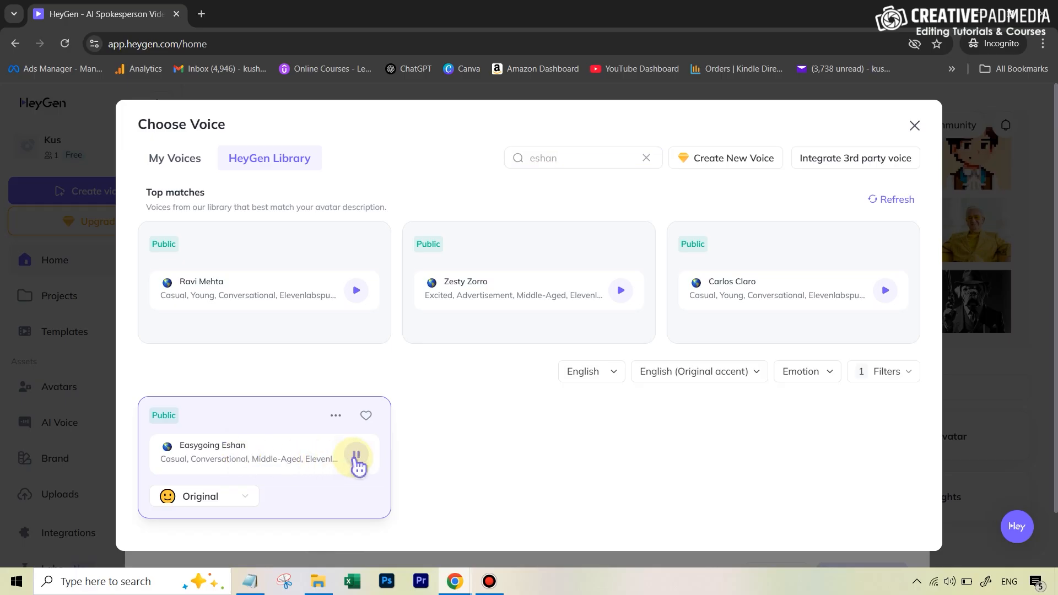
{"action": "left_click", "coordinate": [357, 460]}
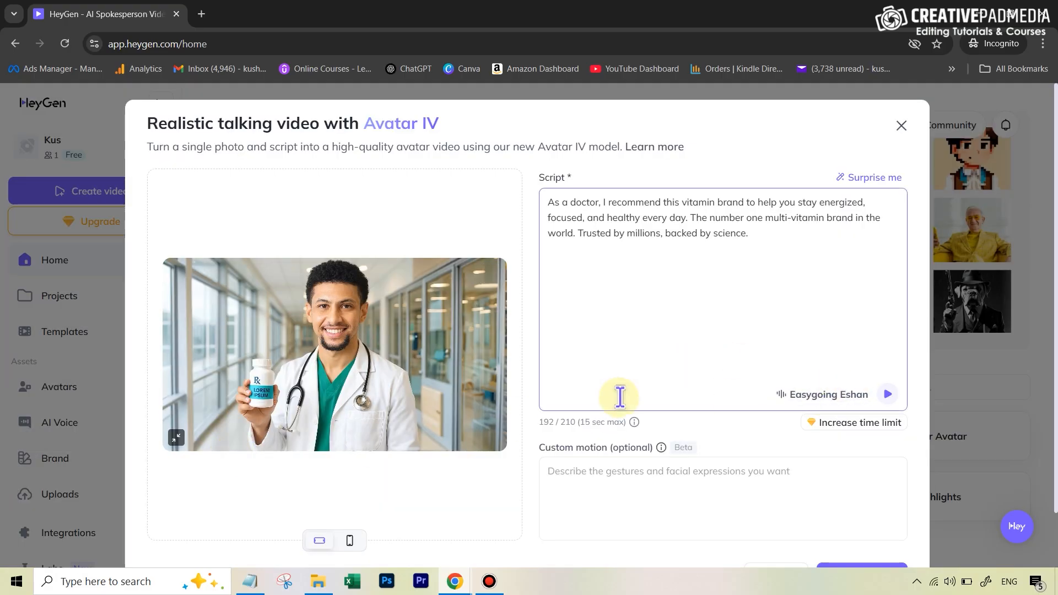
- Keep More expressive gestures on at 720p and generate the doctor talking video
{"action": "scroll", "scroll_direction": "down", "scroll_amount": 3}
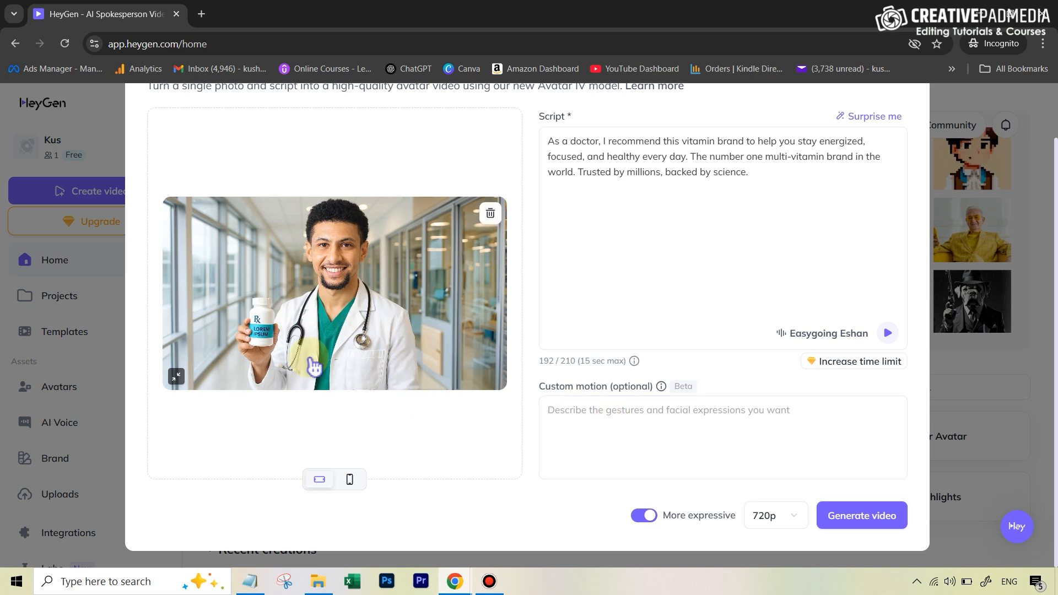
{"action": "mouse_move", "coordinate": [285, 349]}
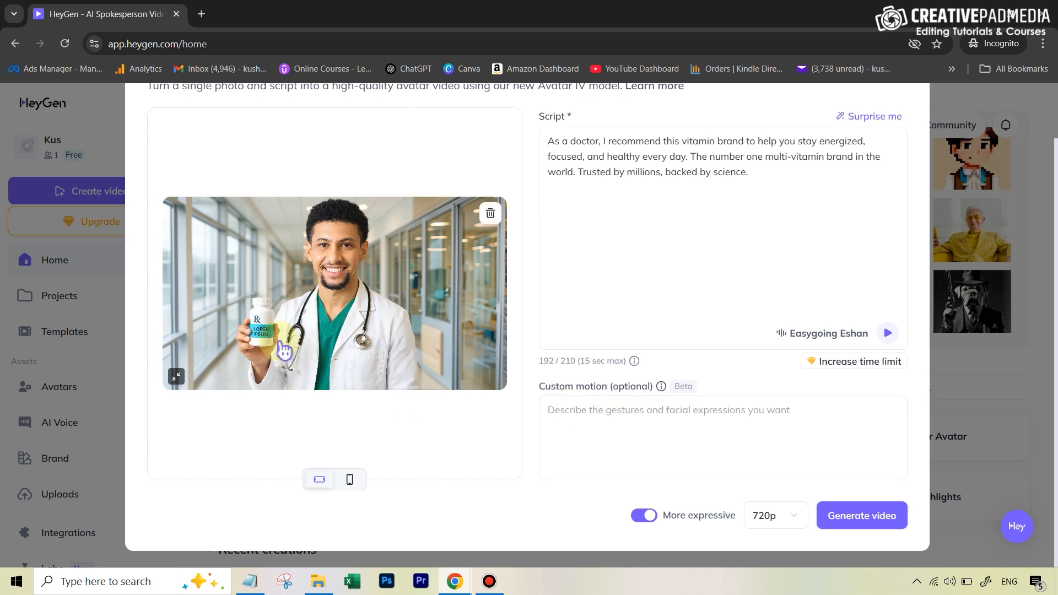
{"action": "mouse_move", "coordinate": [385, 322]}
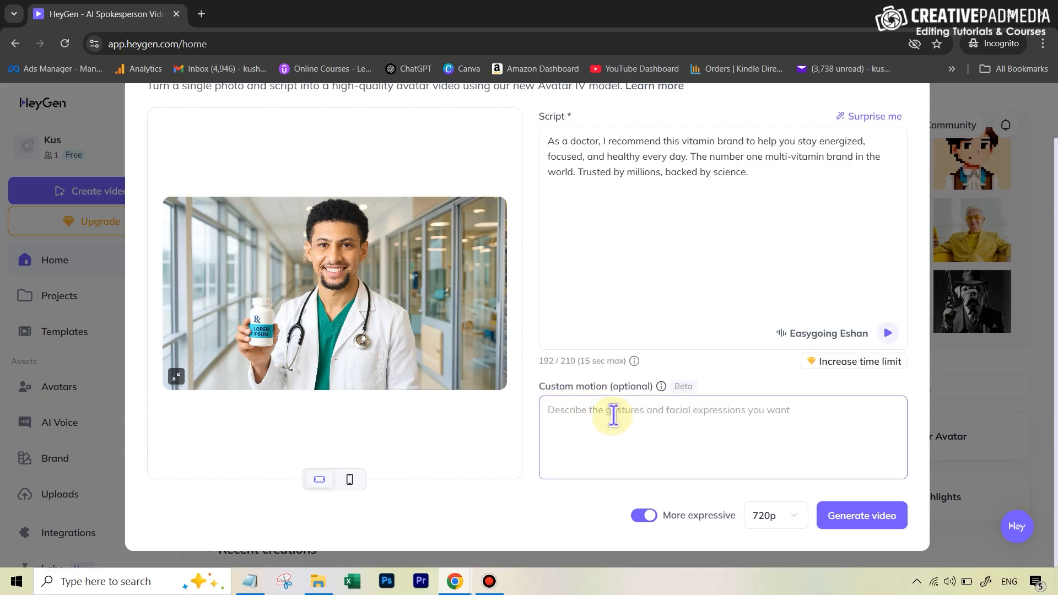
{"action": "mouse_move", "coordinate": [643, 515]}
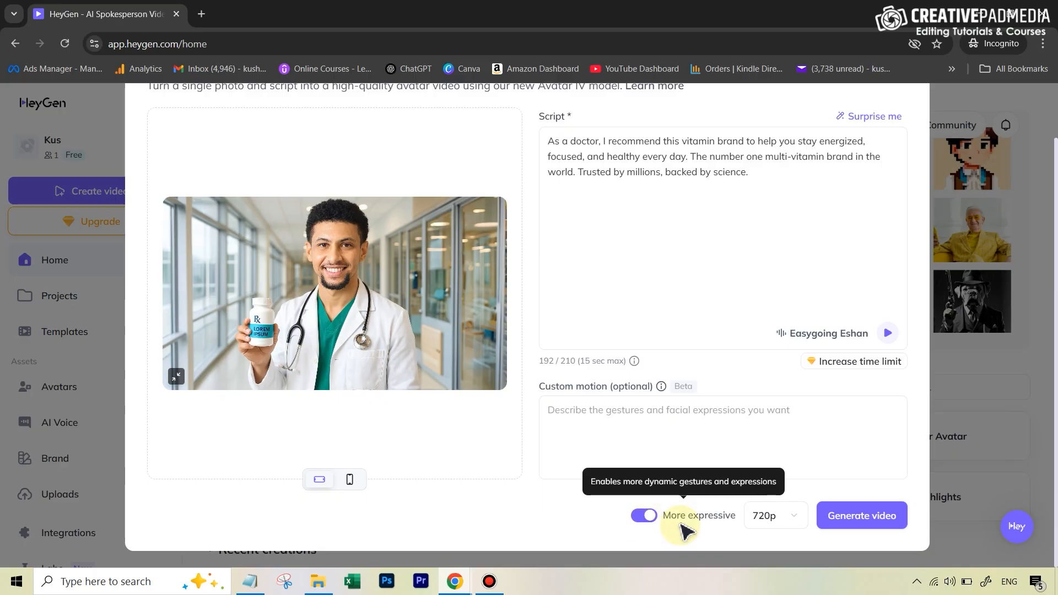
{"action": "left_click", "coordinate": [642, 515]}
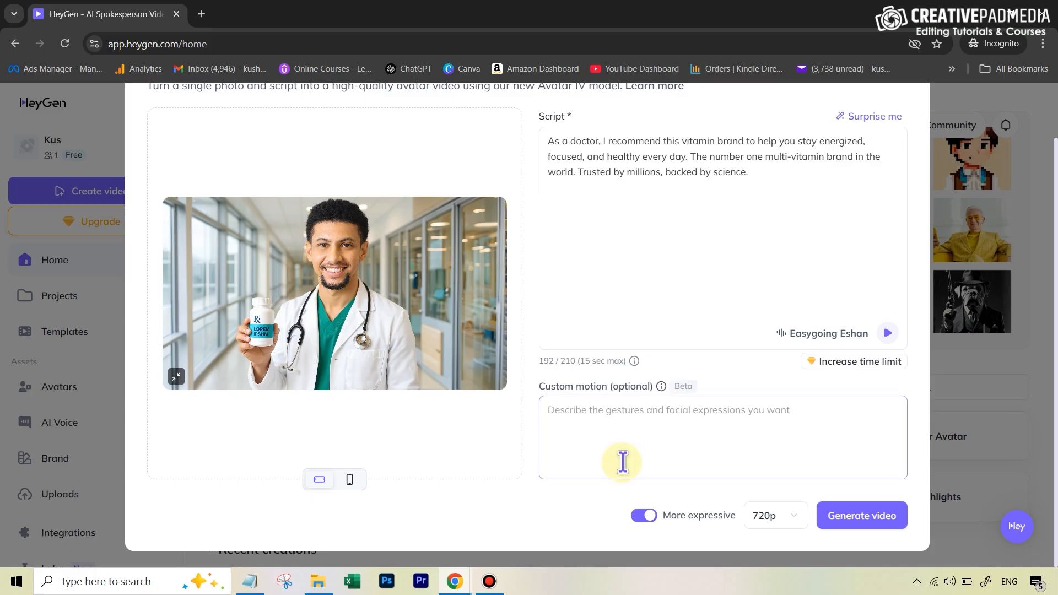
{"action": "mouse_move", "coordinate": [643, 514]}
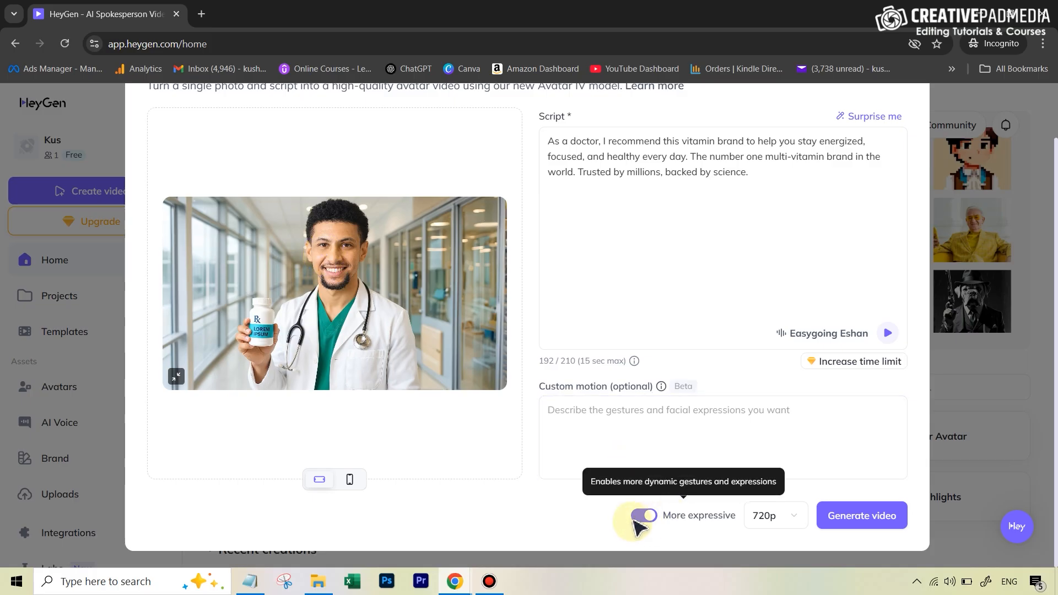
{"action": "left_click", "coordinate": [643, 515]}
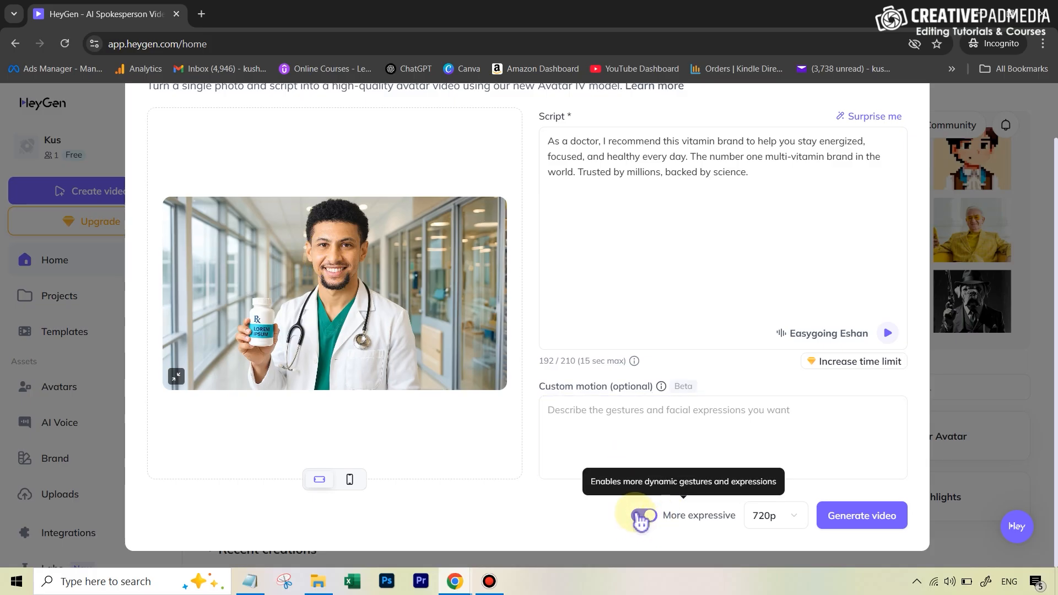
{"action": "left_click", "coordinate": [643, 515]}
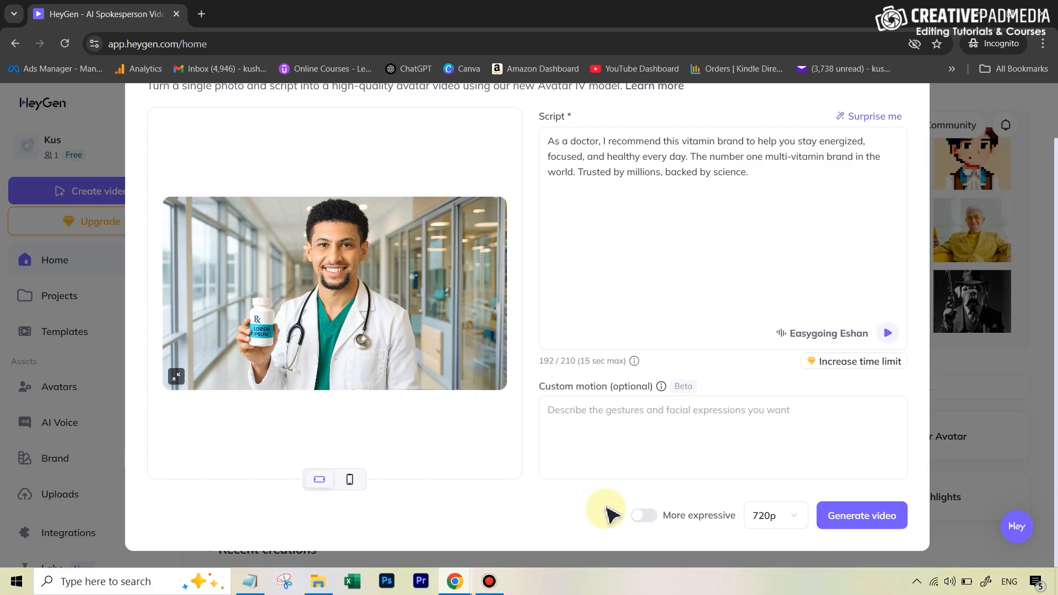
{"action": "left_click", "coordinate": [643, 514]}
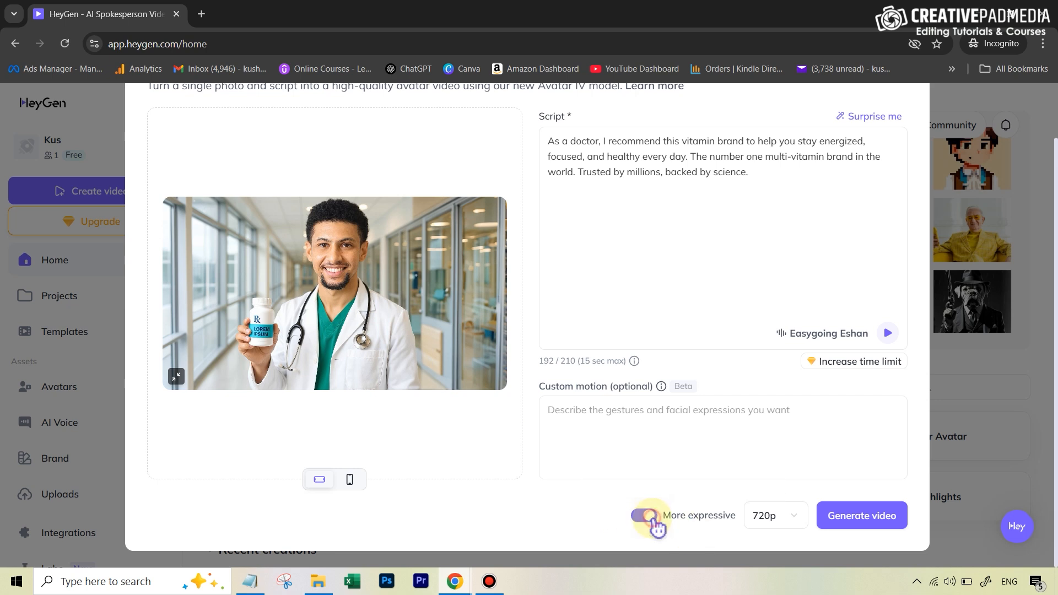
{"action": "left_click", "coordinate": [643, 515]}
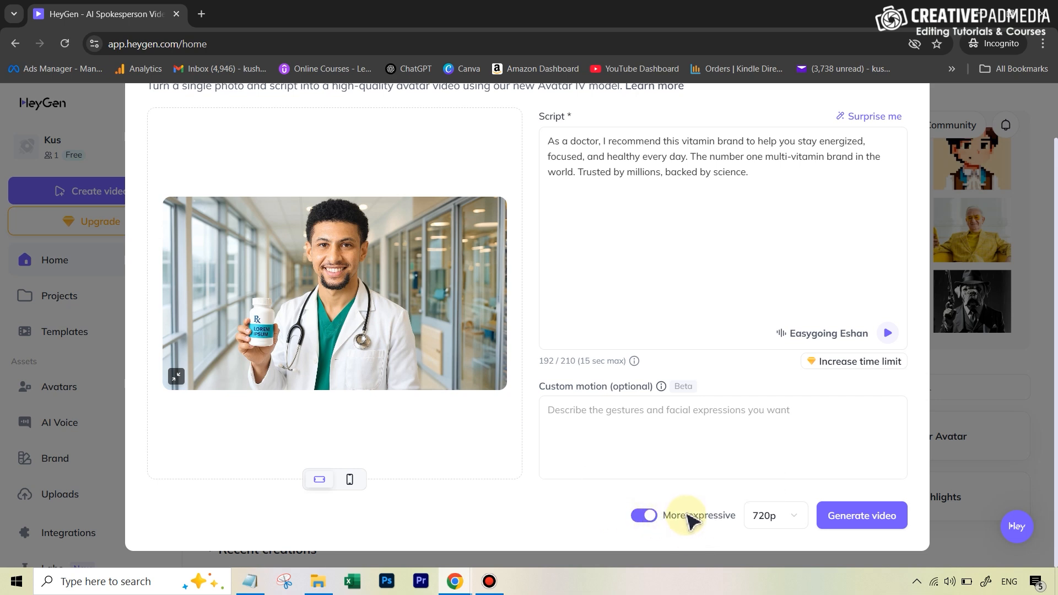
{"action": "mouse_move", "coordinate": [687, 515]}
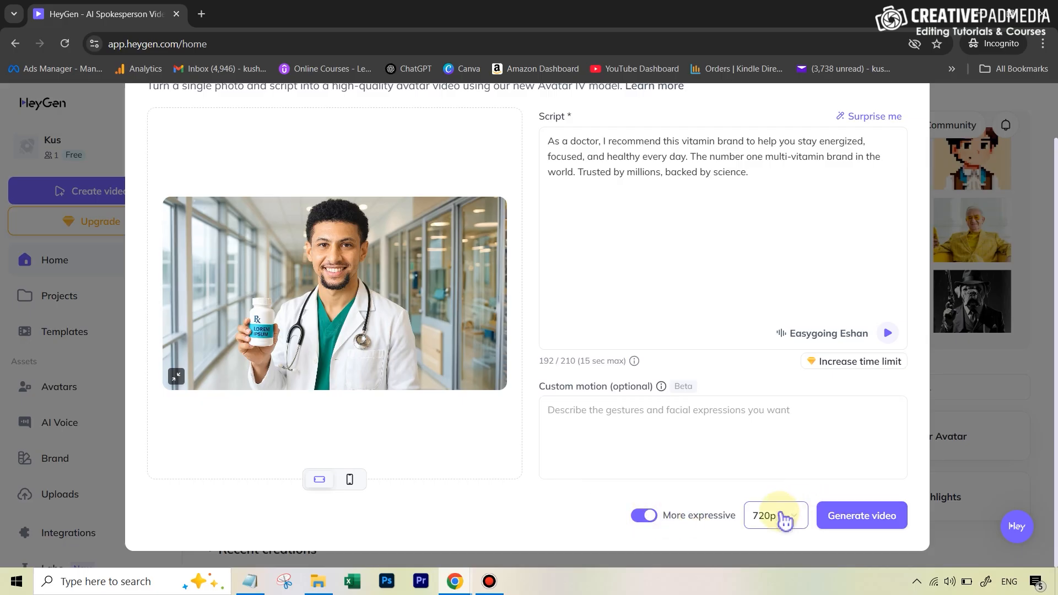
{"action": "left_click", "coordinate": [775, 515]}
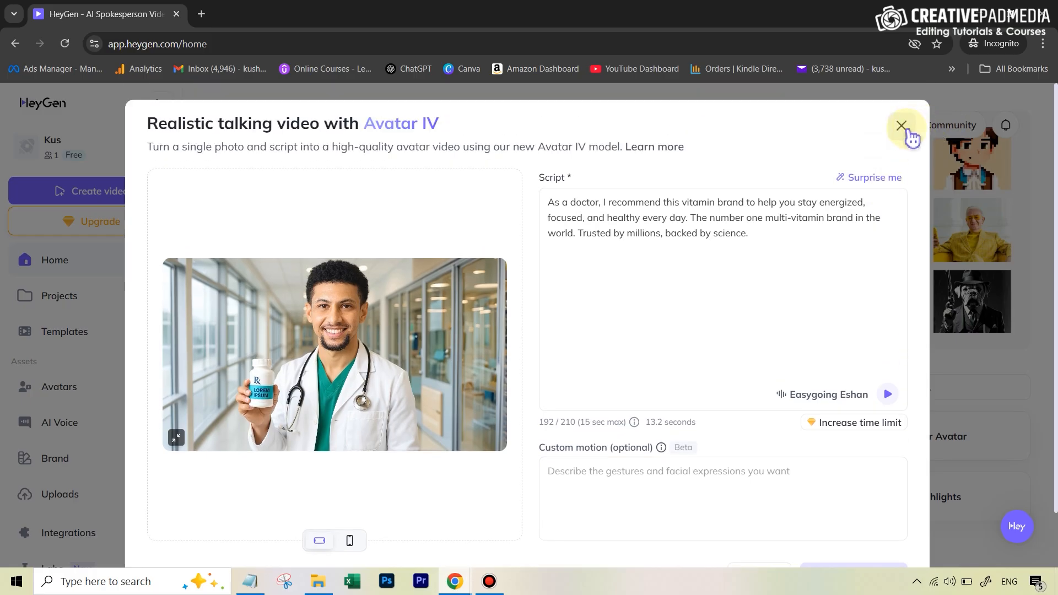
- Close the Avatar IV setup and play the finished 13-second doctor video in Projects
{"action": "left_click", "coordinate": [902, 126]}
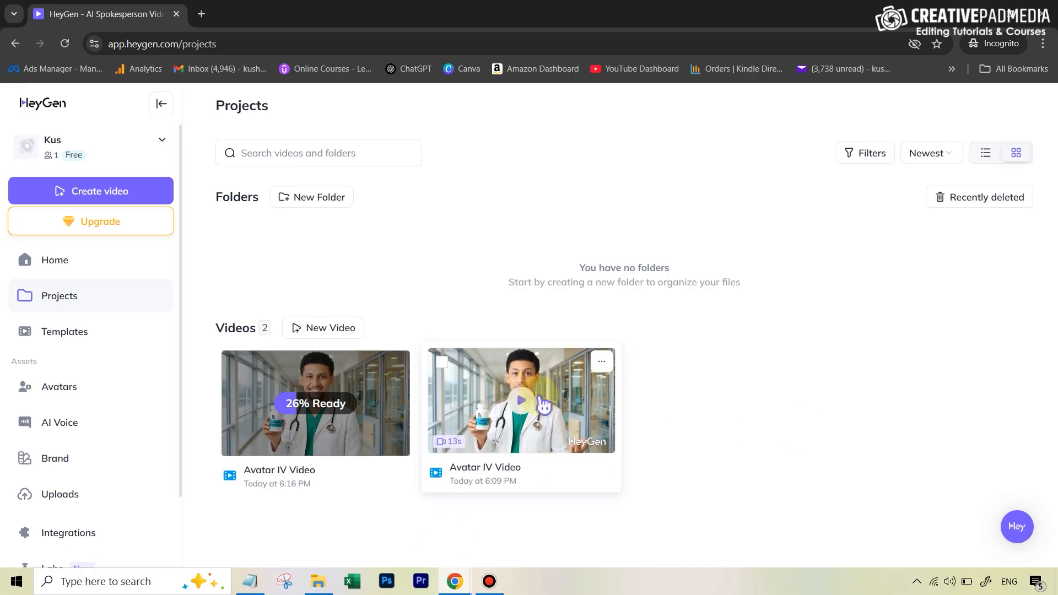
{"action": "left_click", "coordinate": [520, 400]}
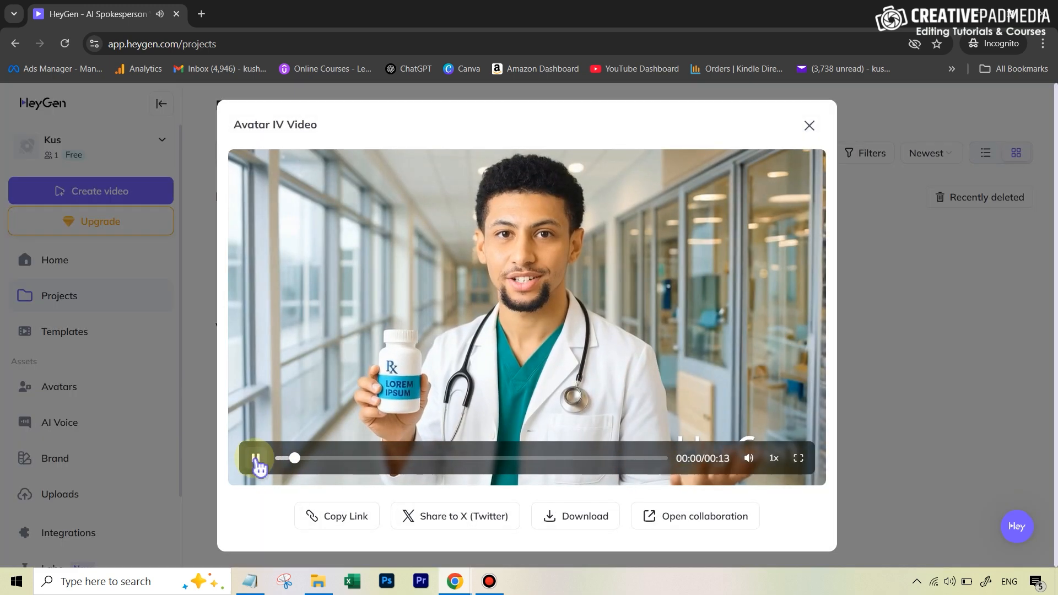
- Stop the doctor video preview and close the Avatar IV Video window
{"action": "left_click", "coordinate": [258, 458]}
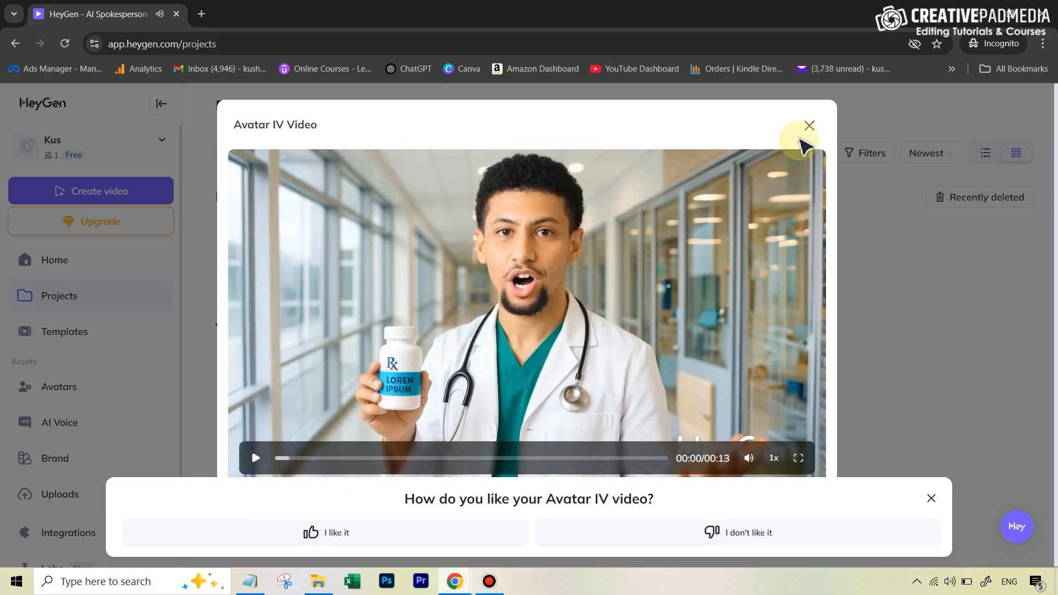
{"action": "mouse_move", "coordinate": [577, 226]}
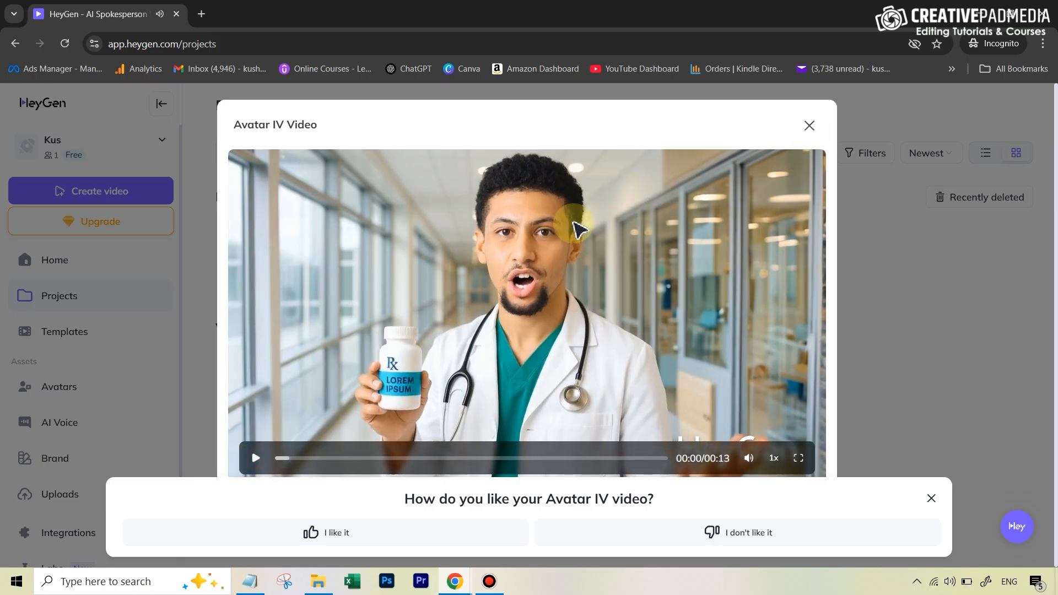
{"action": "mouse_move", "coordinate": [544, 226]}
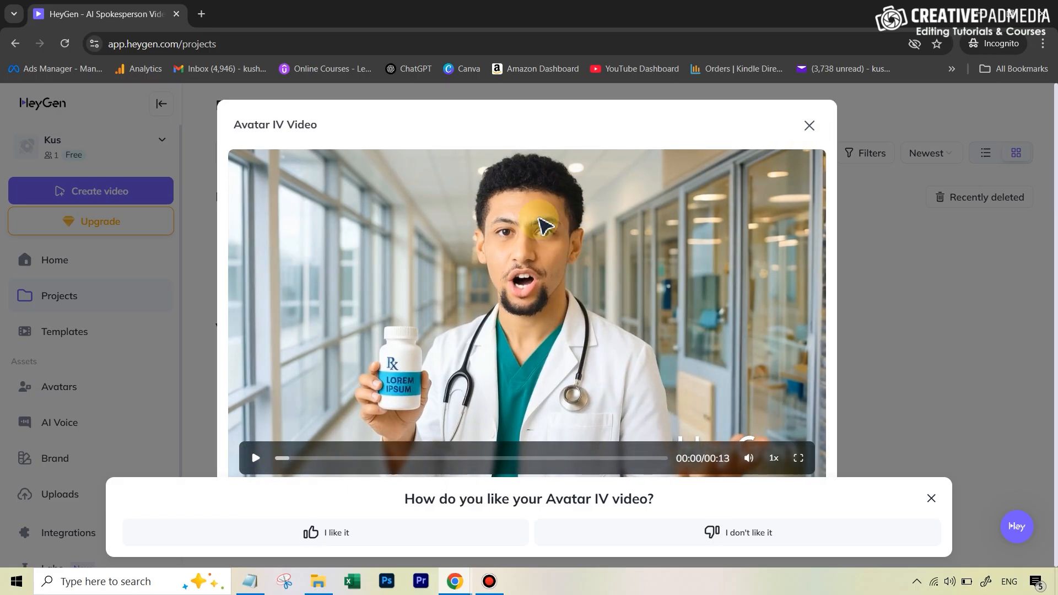
{"action": "mouse_move", "coordinate": [550, 201]}
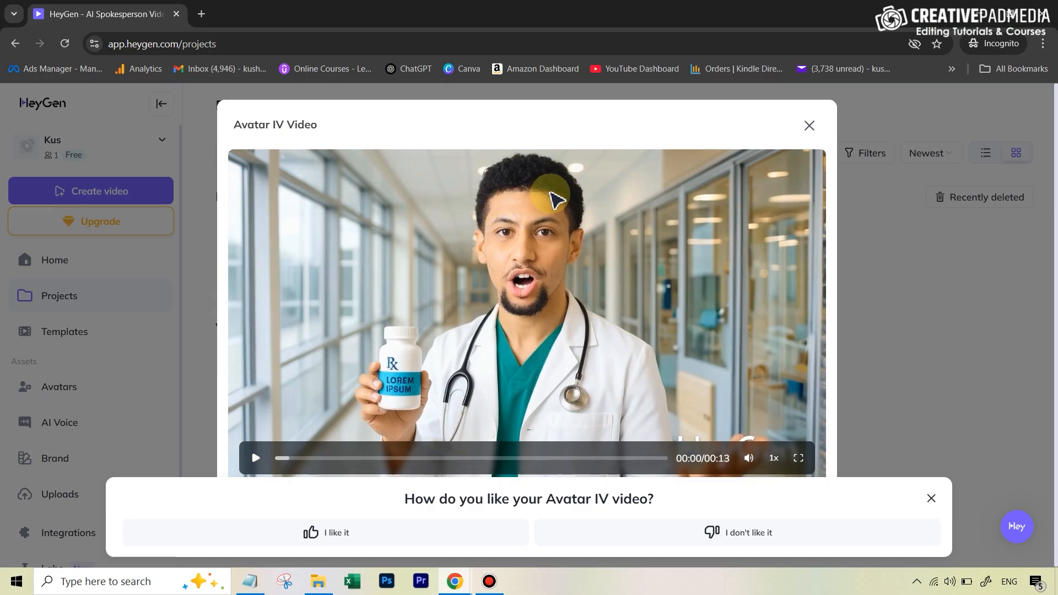
{"action": "mouse_move", "coordinate": [585, 306]}
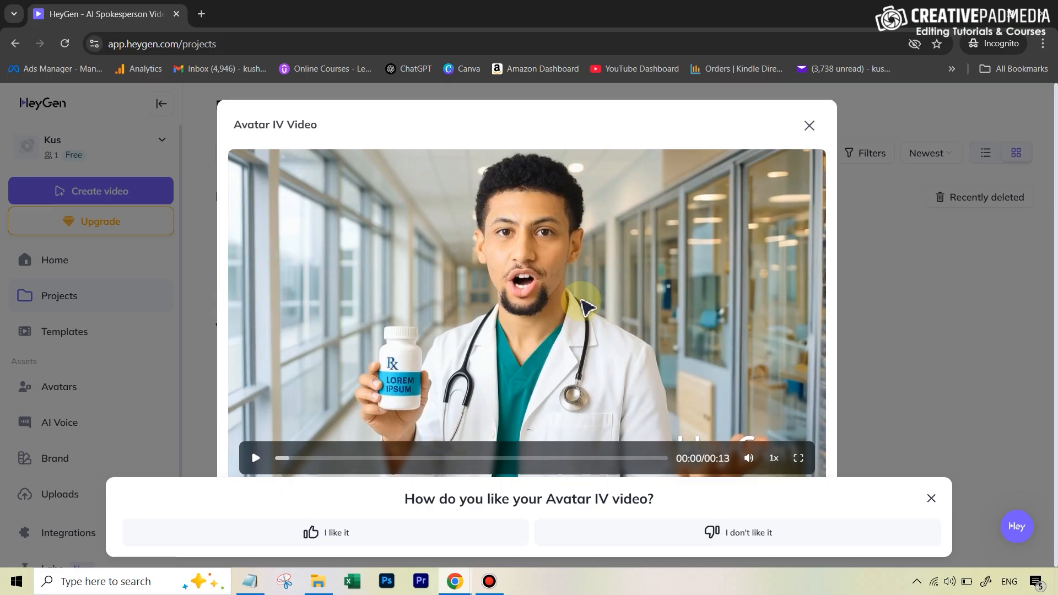
{"action": "mouse_move", "coordinate": [502, 236]}
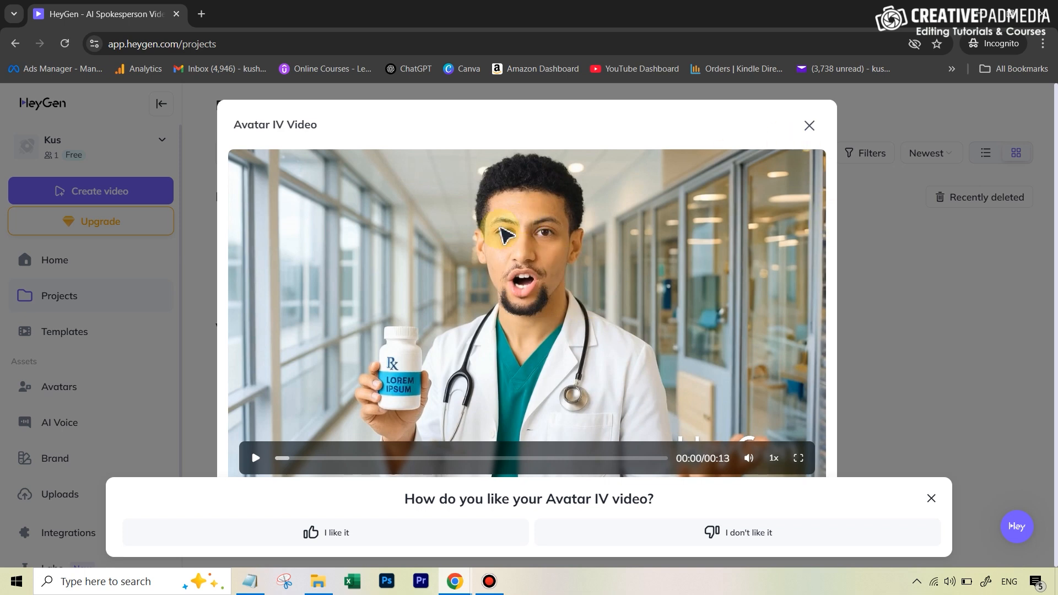
{"action": "mouse_move", "coordinate": [556, 270]}
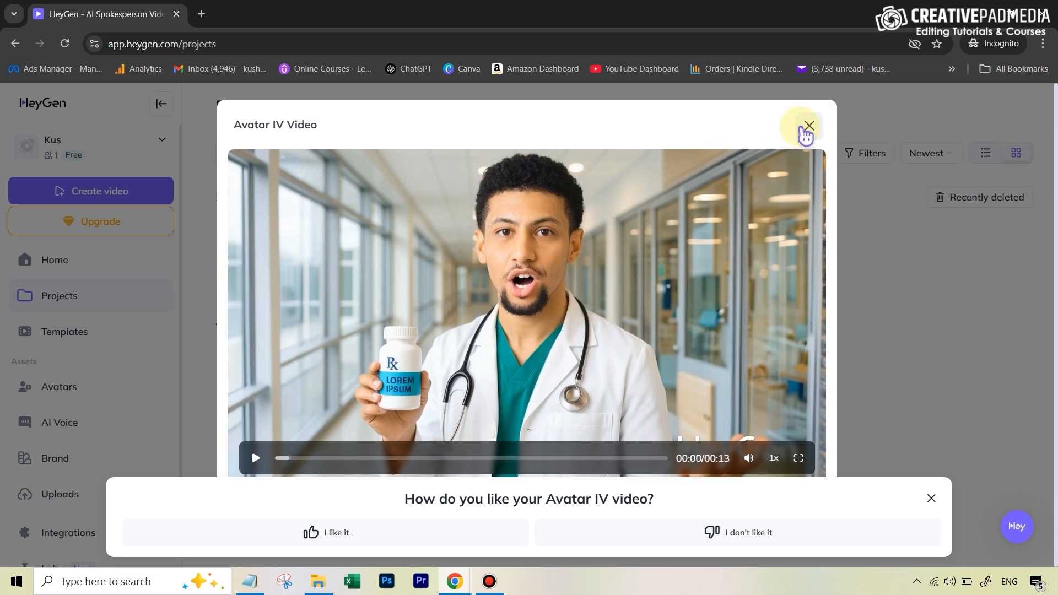
{"action": "mouse_move", "coordinate": [816, 138]}
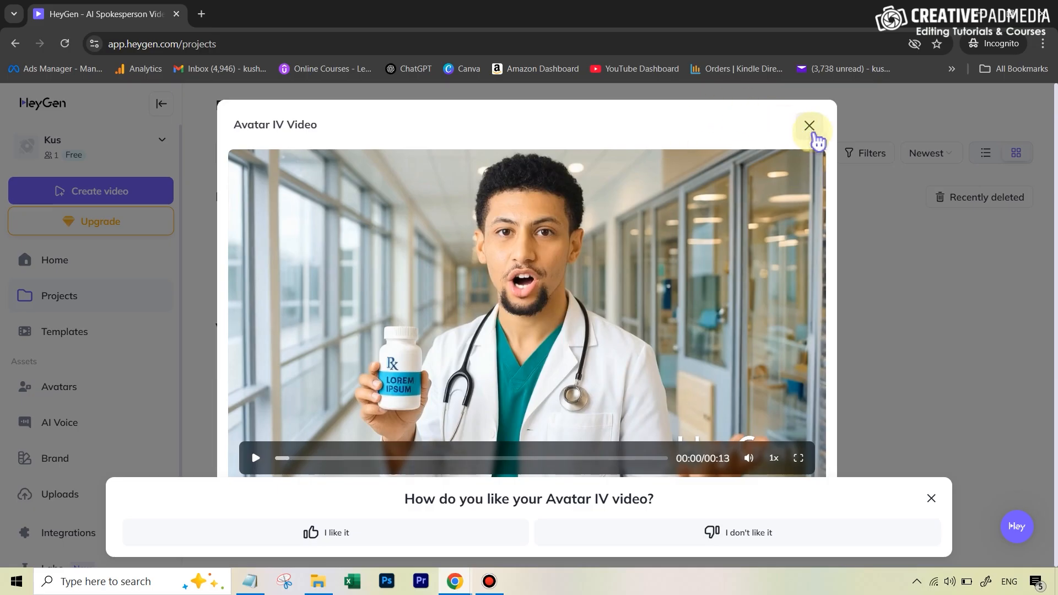
{"action": "left_click", "coordinate": [809, 125]}
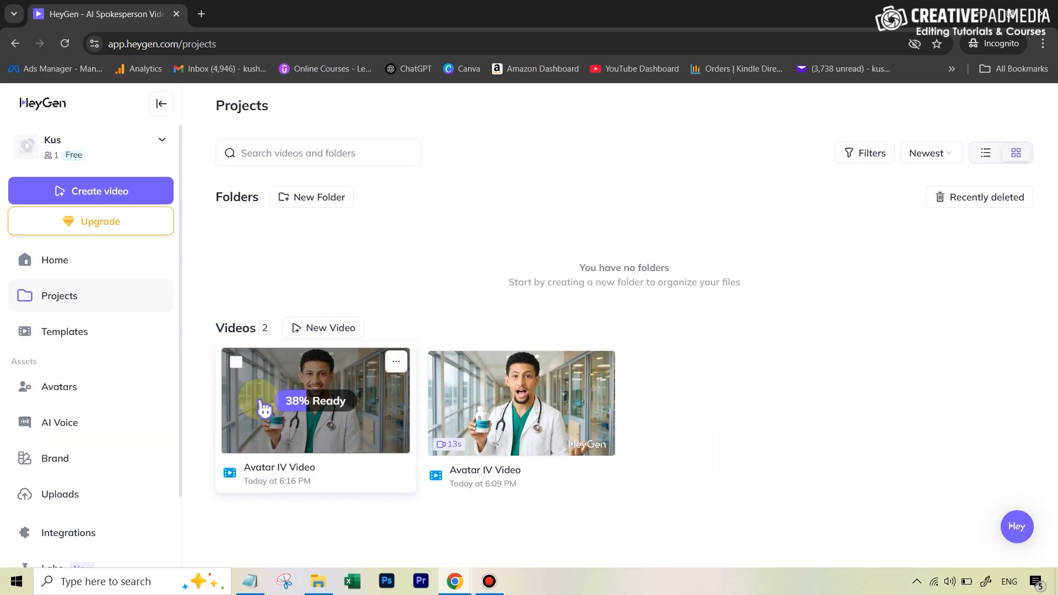
{"action": "mouse_move", "coordinate": [332, 509]}
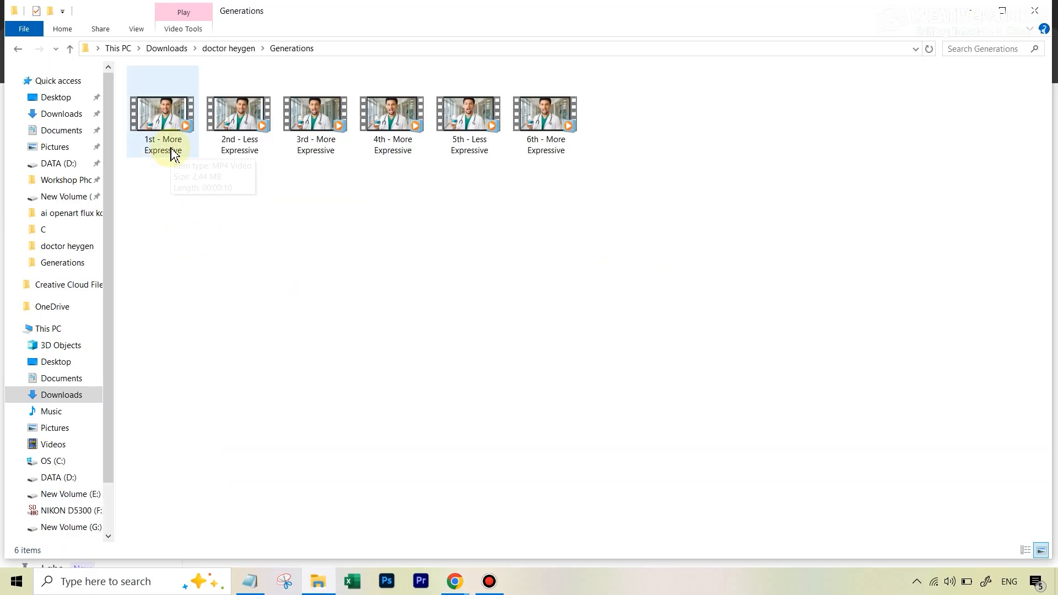
{"action": "mouse_move", "coordinate": [171, 154]}
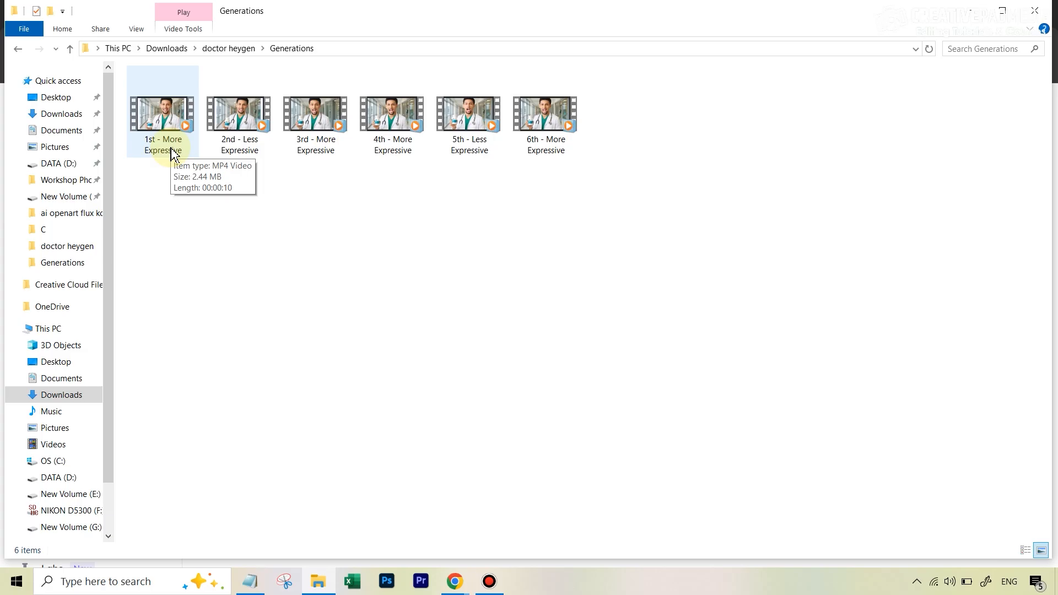
- Play the '1st - More Expressive' doctor generation, then return to the Generations folder
{"action": "left_click", "coordinate": [162, 115]}
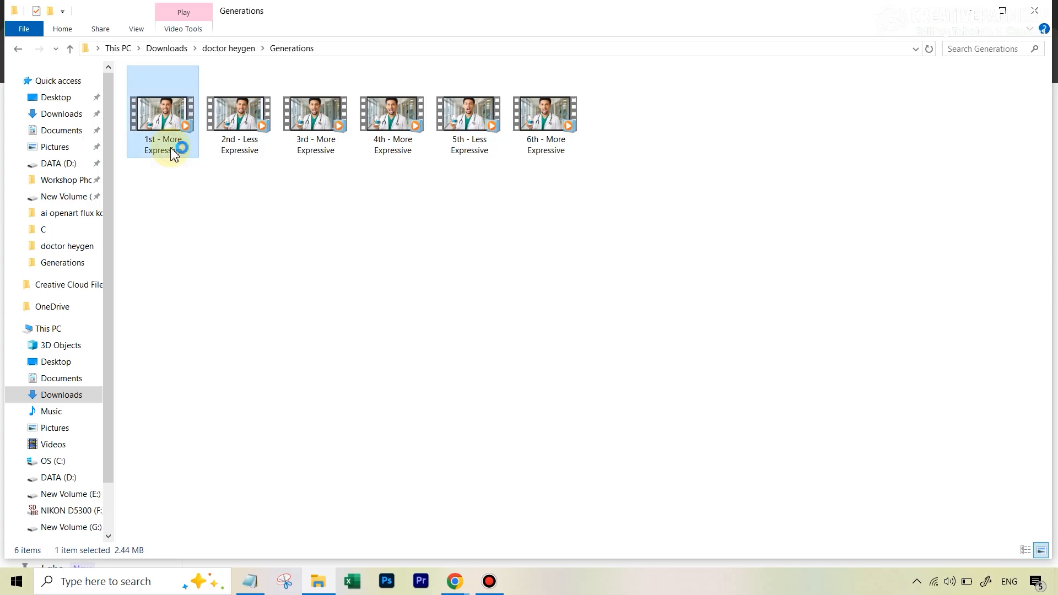
{"action": "double_click", "coordinate": [162, 112]}
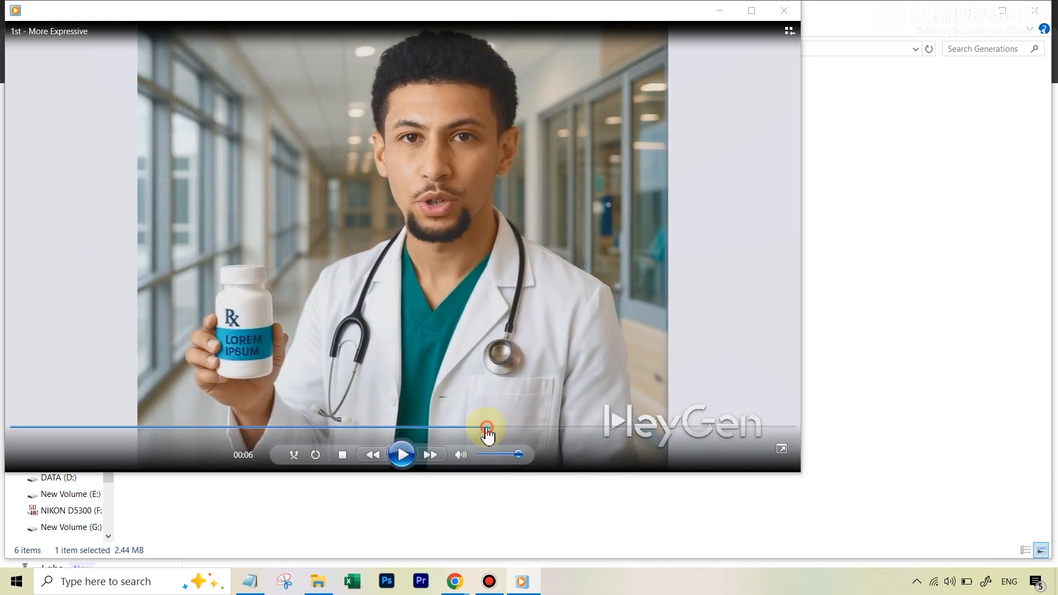
{"action": "left_click", "coordinate": [402, 454]}
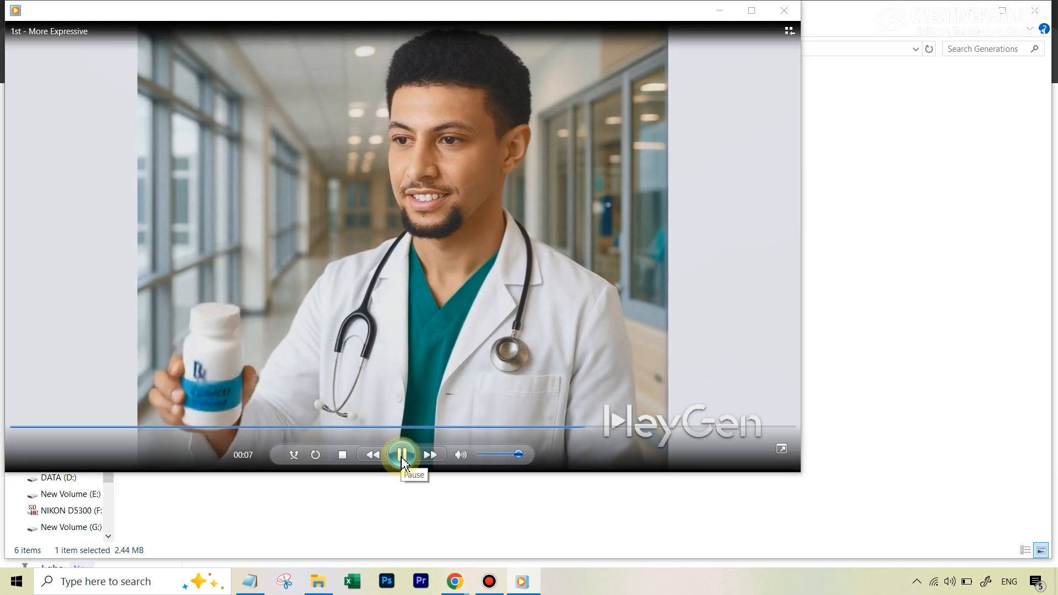
{"action": "left_click", "coordinate": [784, 10]}
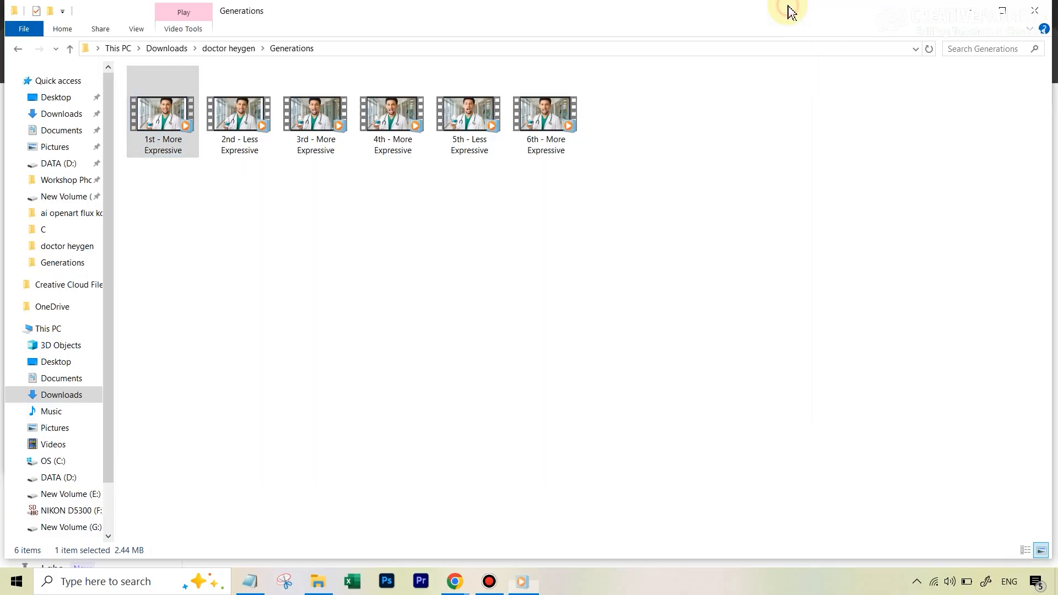
{"action": "left_click", "coordinate": [162, 112]}
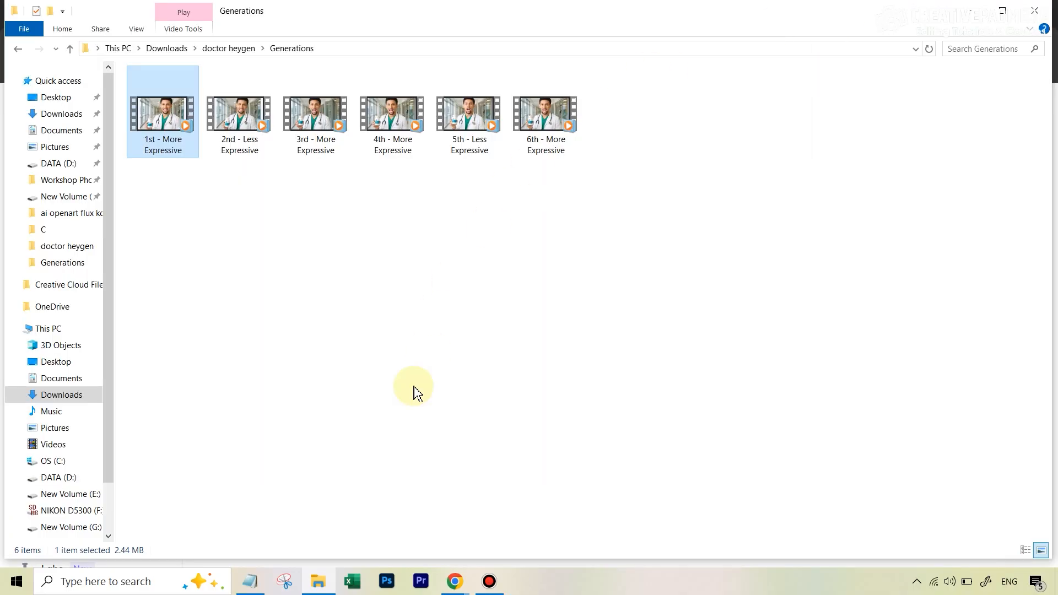
{"action": "mouse_move", "coordinate": [232, 186]}
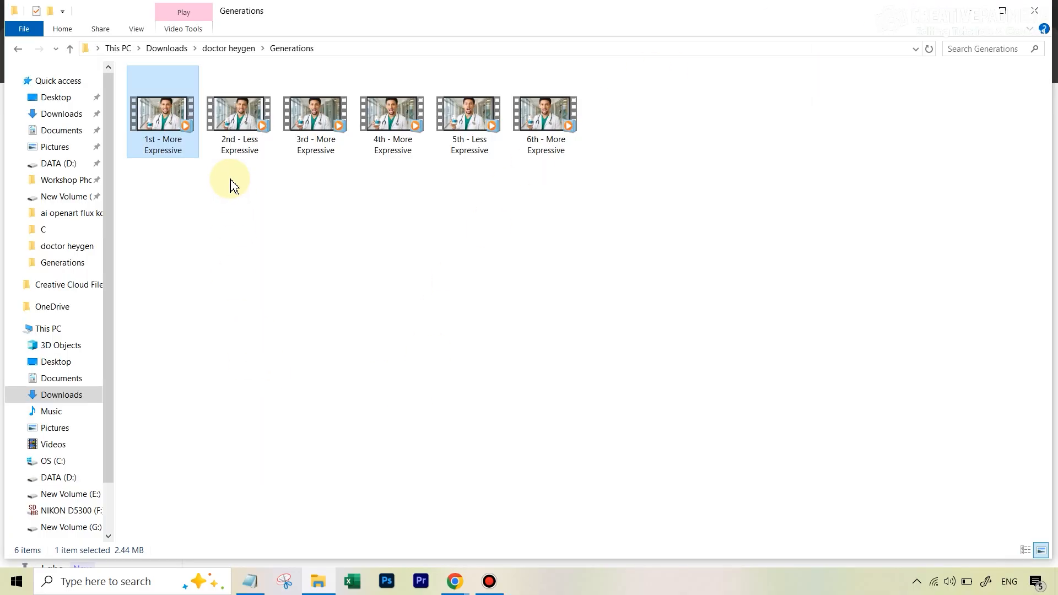
{"action": "mouse_move", "coordinate": [238, 118]}
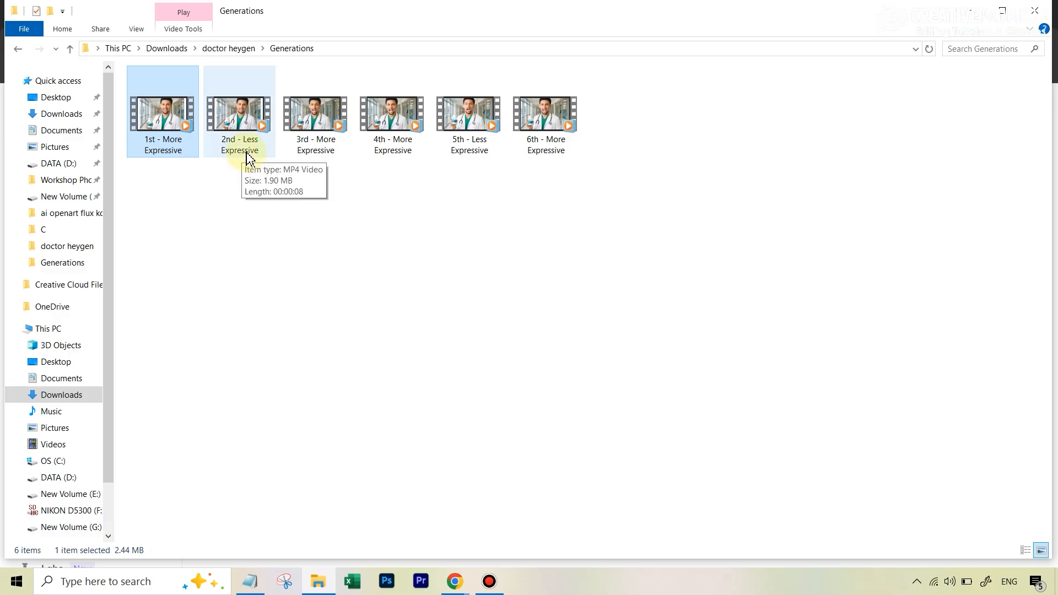
{"action": "mouse_move", "coordinate": [249, 164]}
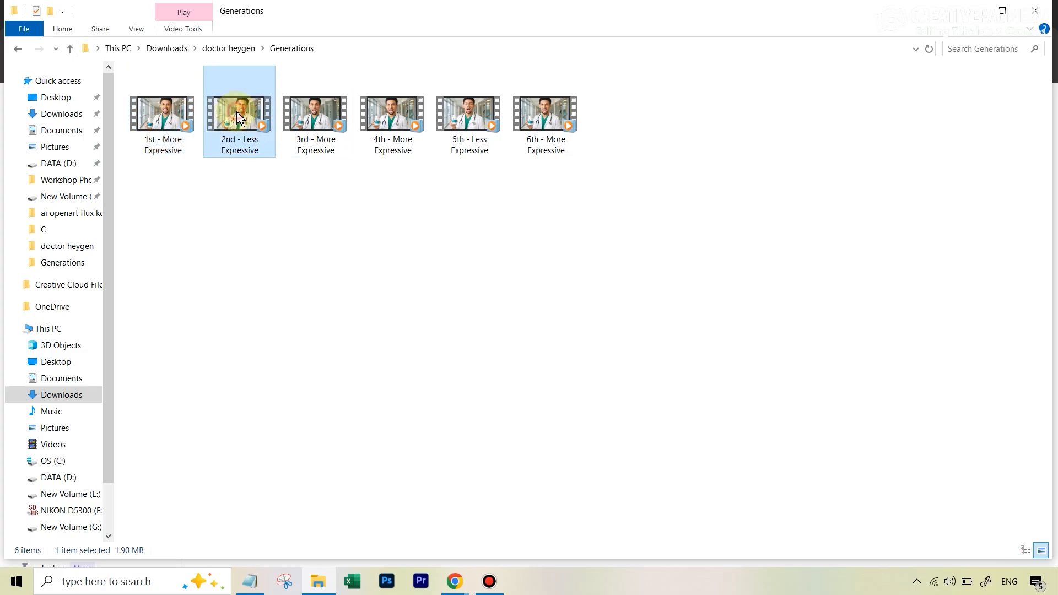
{"action": "double_click", "coordinate": [238, 111]}
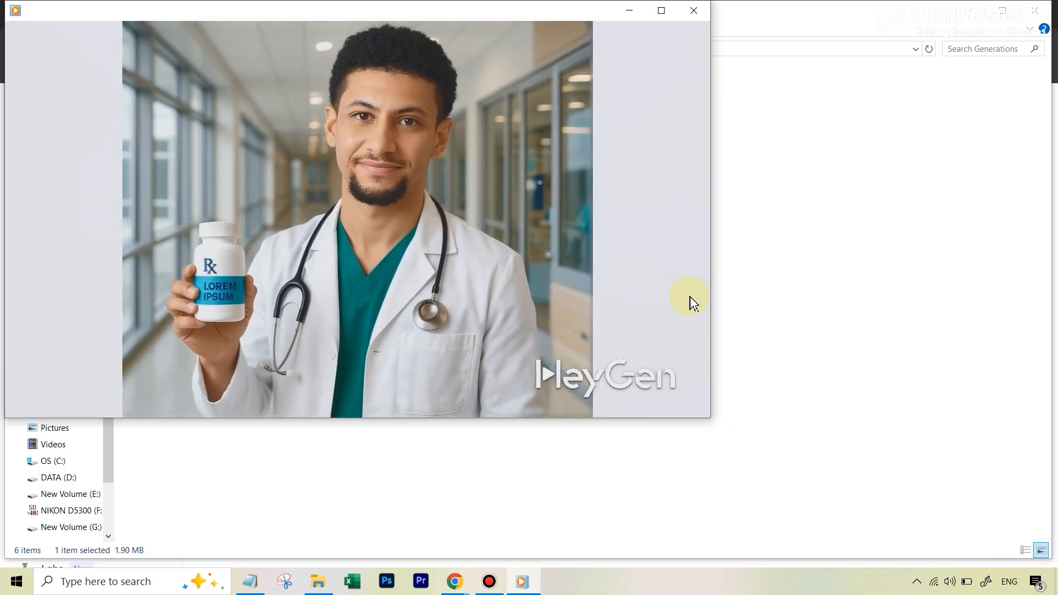
{"action": "left_click", "coordinate": [692, 10]}
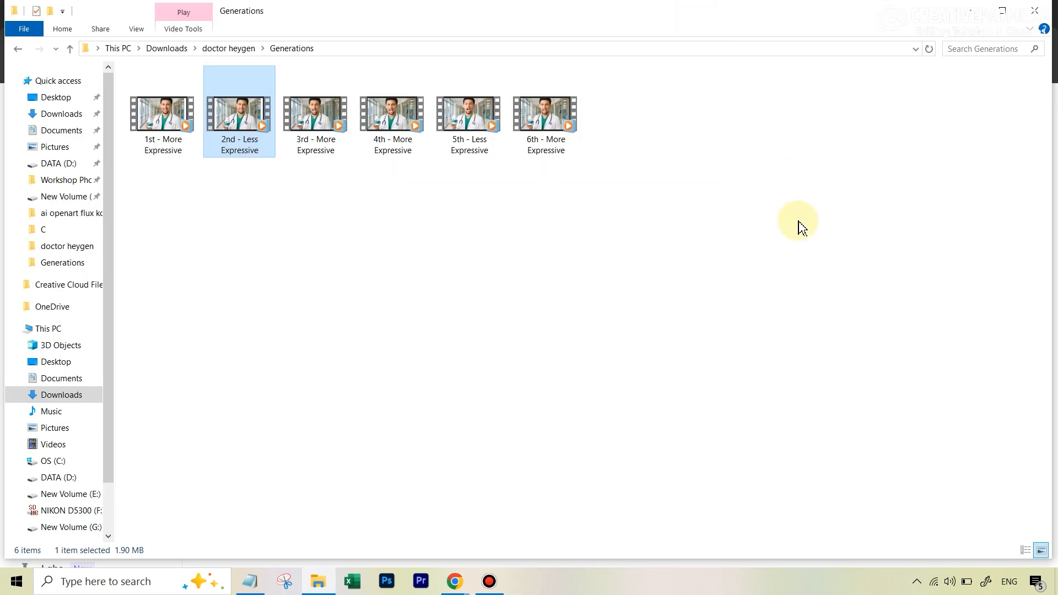
{"action": "mouse_move", "coordinate": [235, 76]}
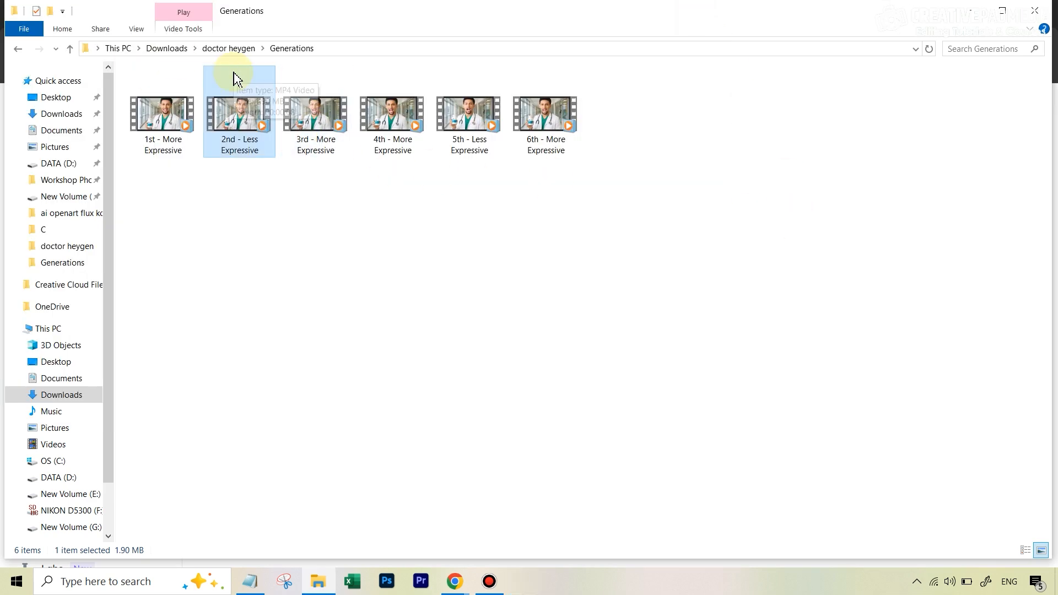
{"action": "mouse_move", "coordinate": [273, 172]}
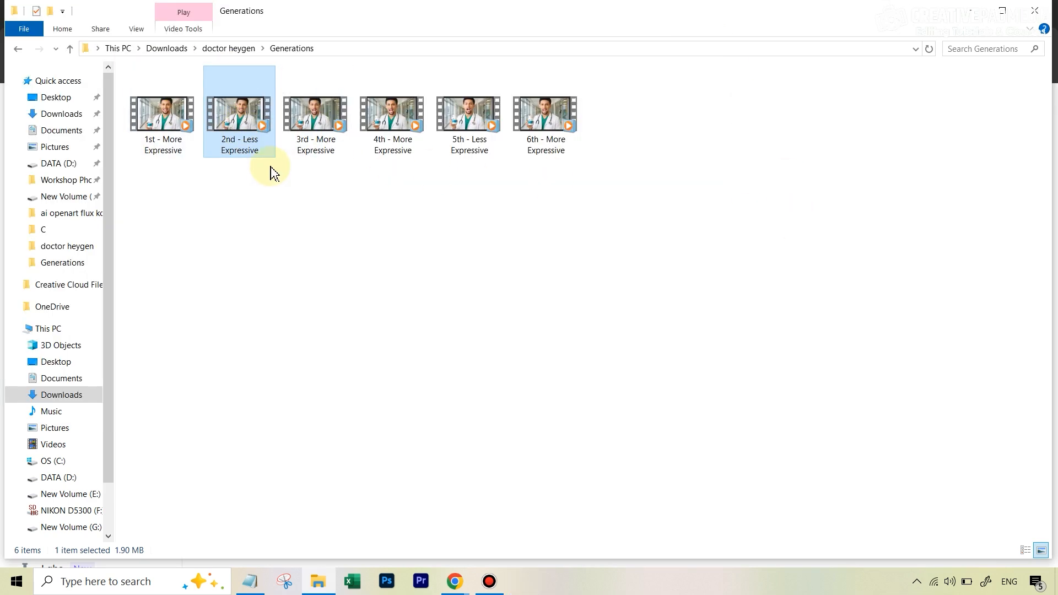
{"action": "mouse_move", "coordinate": [335, 203]}
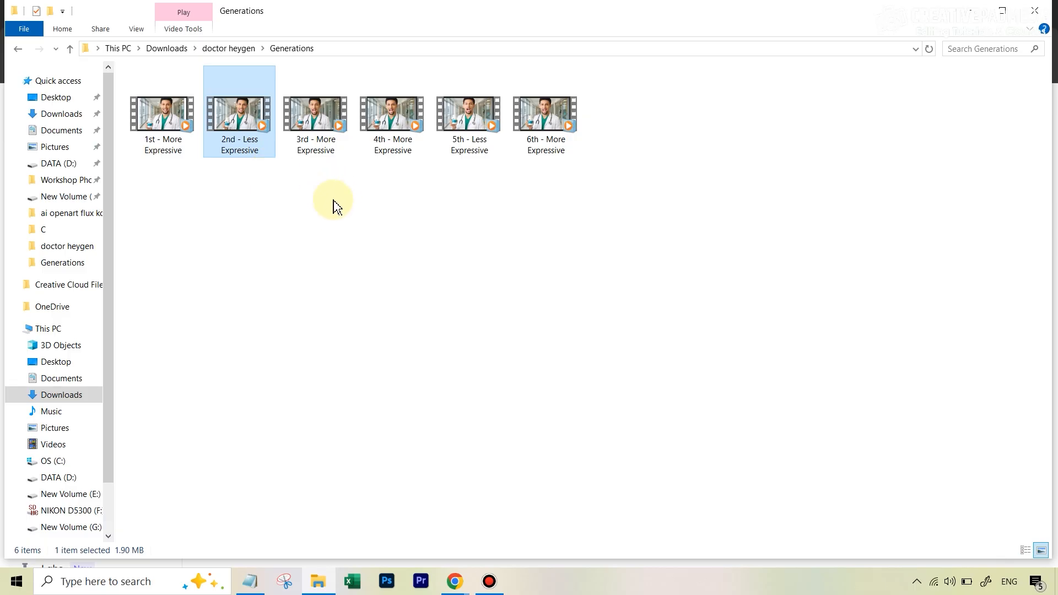
{"action": "mouse_move", "coordinate": [343, 222]}
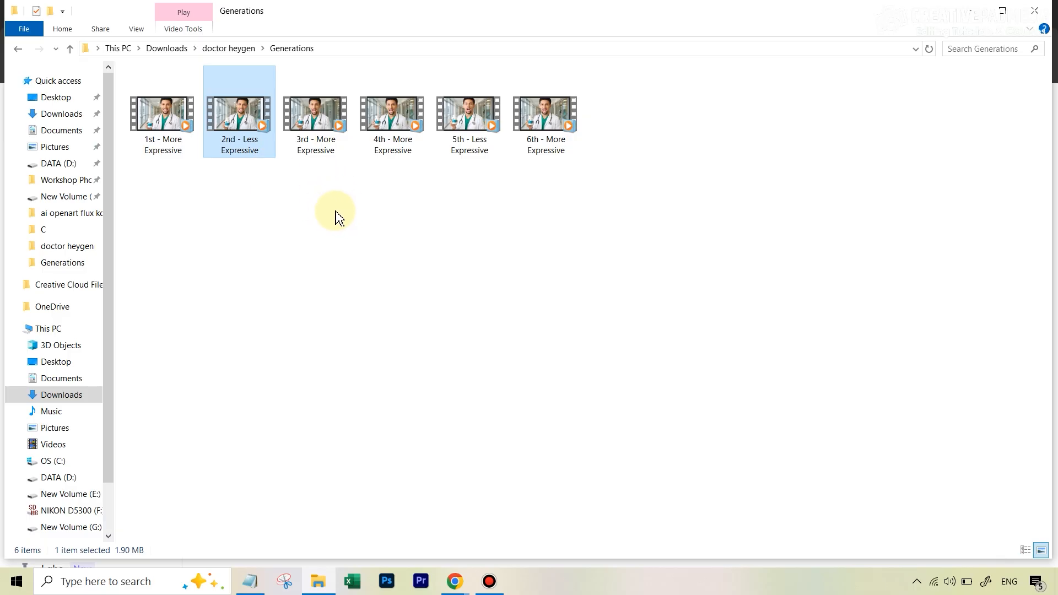
{"action": "left_click", "coordinate": [315, 115]}
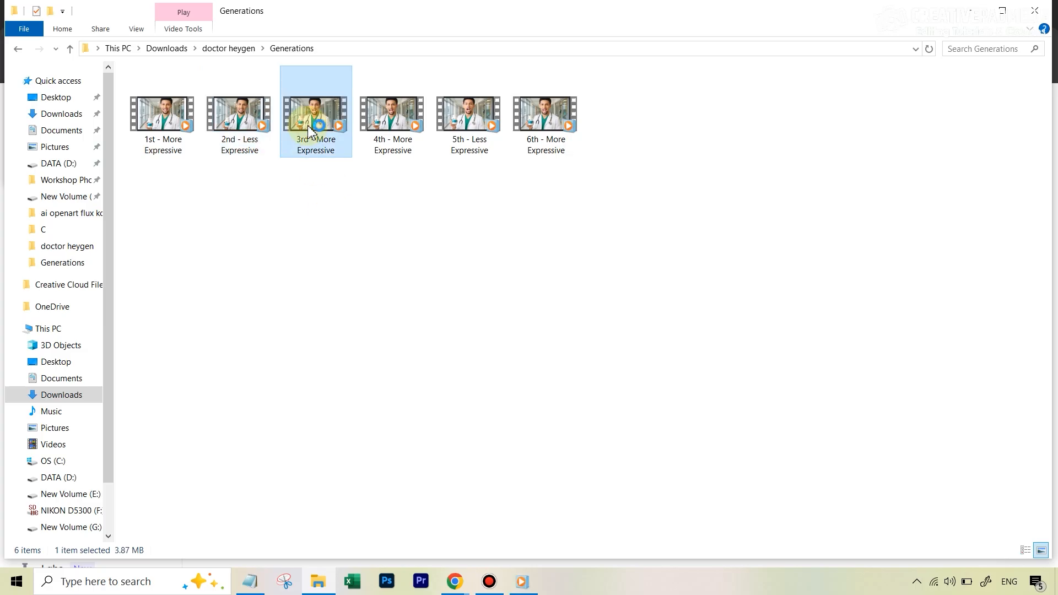
{"action": "double_click", "coordinate": [316, 113]}
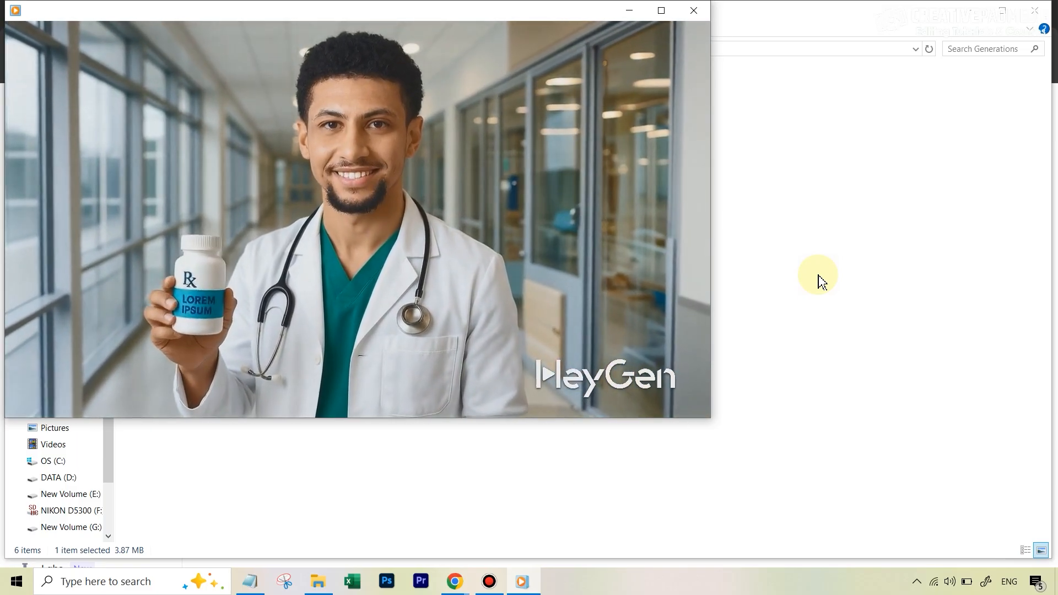
{"action": "left_click", "coordinate": [693, 9]}
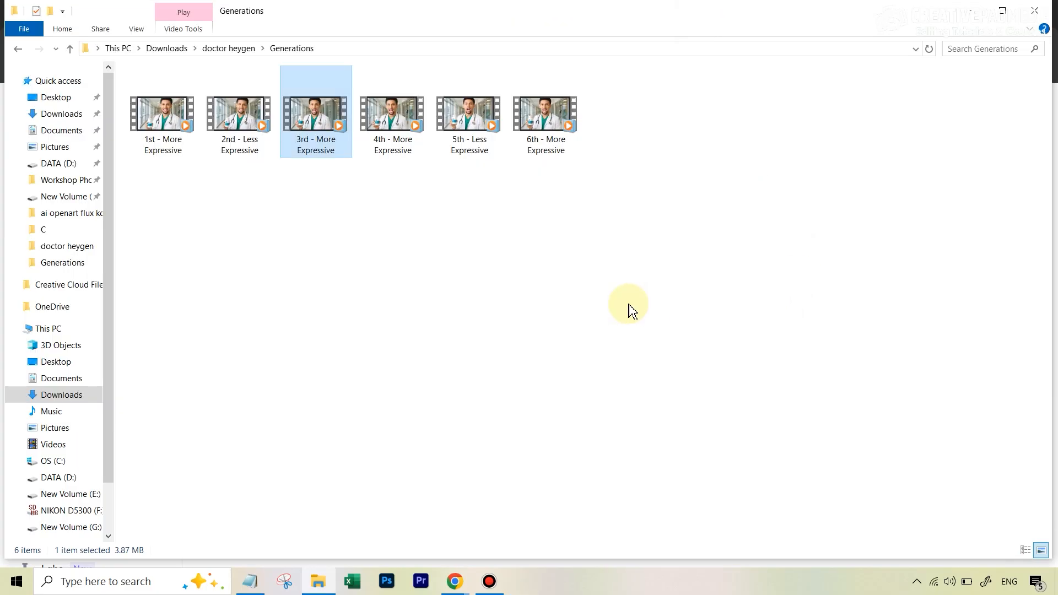
{"action": "mouse_move", "coordinate": [638, 307]}
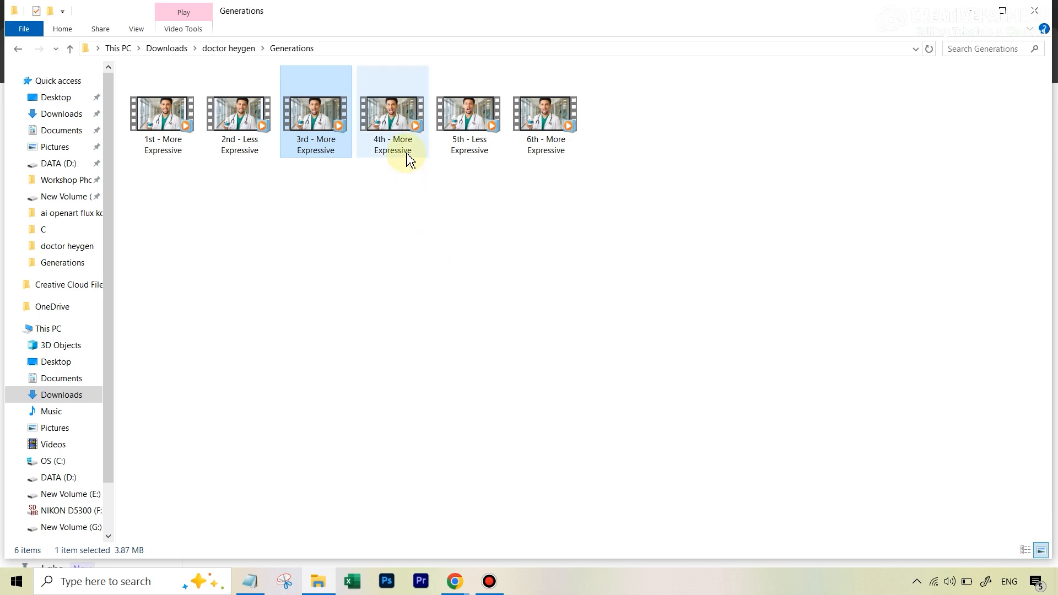
{"action": "double_click", "coordinate": [391, 111]}
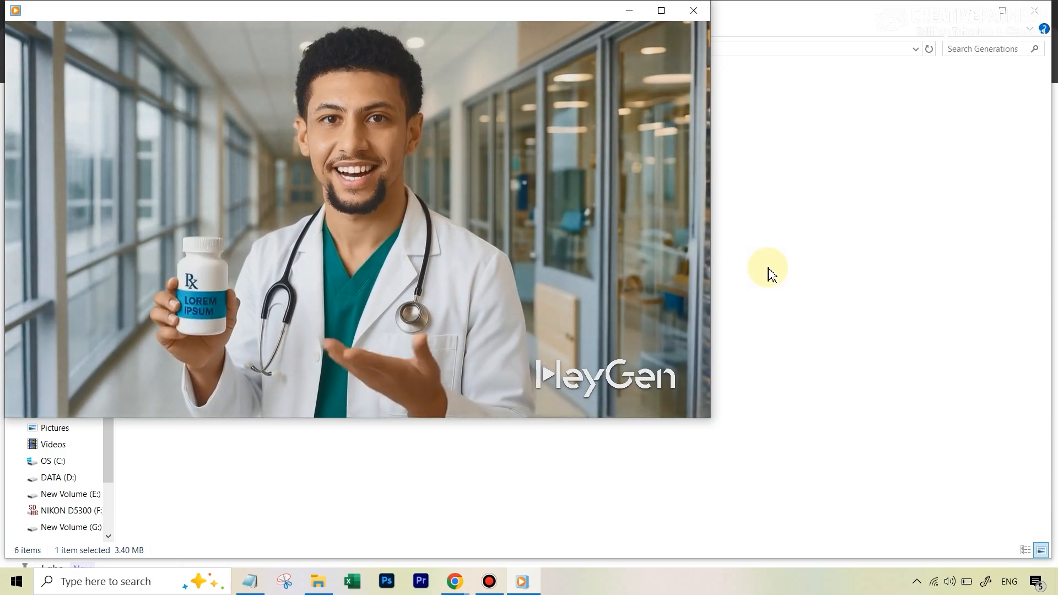
{"action": "left_click", "coordinate": [692, 10]}
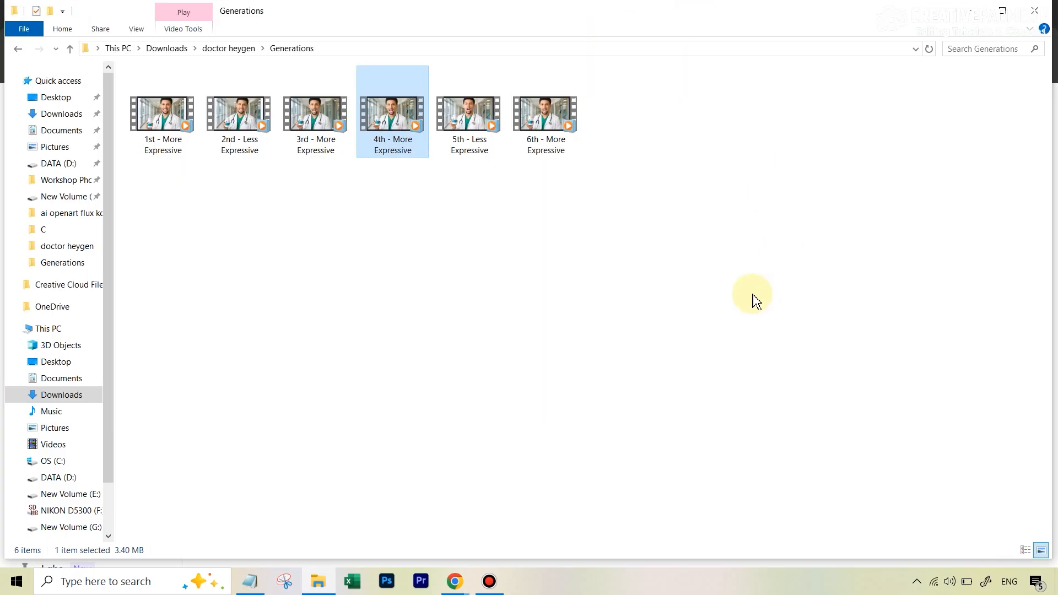
{"action": "mouse_move", "coordinate": [760, 296]}
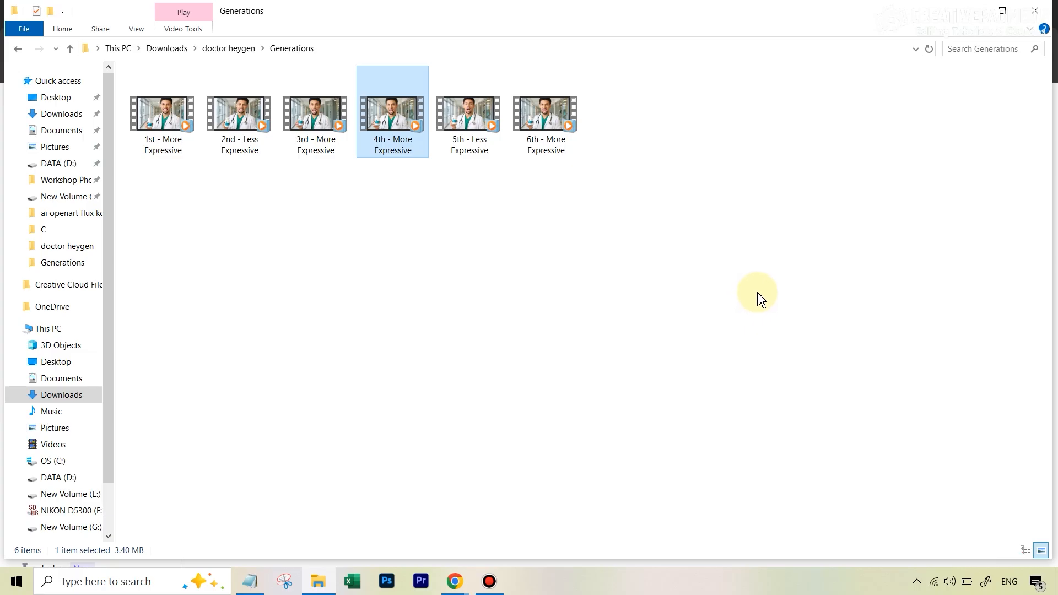
{"action": "mouse_move", "coordinate": [761, 298]}
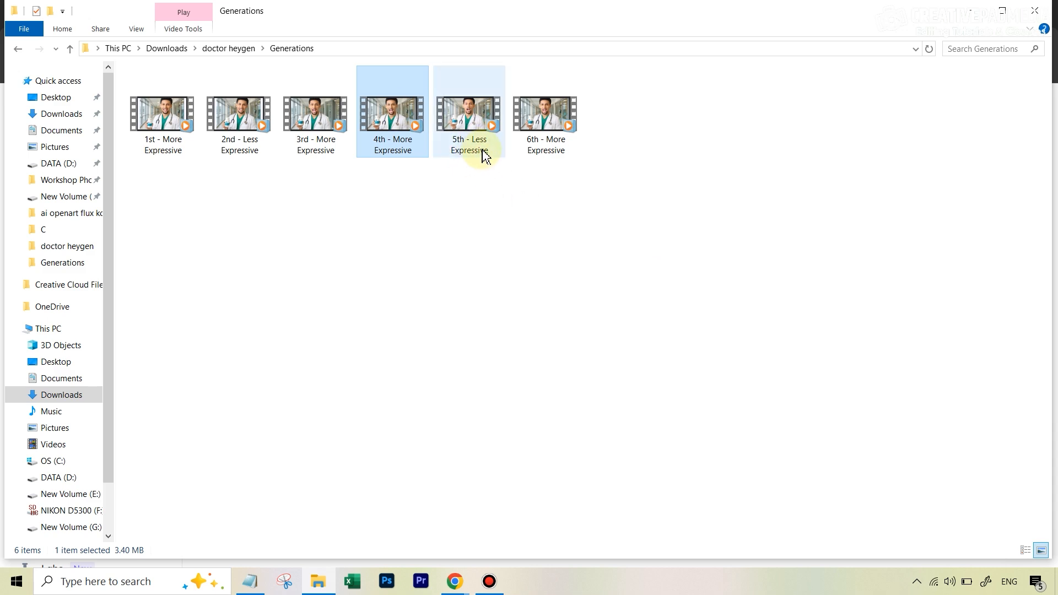
{"action": "double_click", "coordinate": [468, 111]}
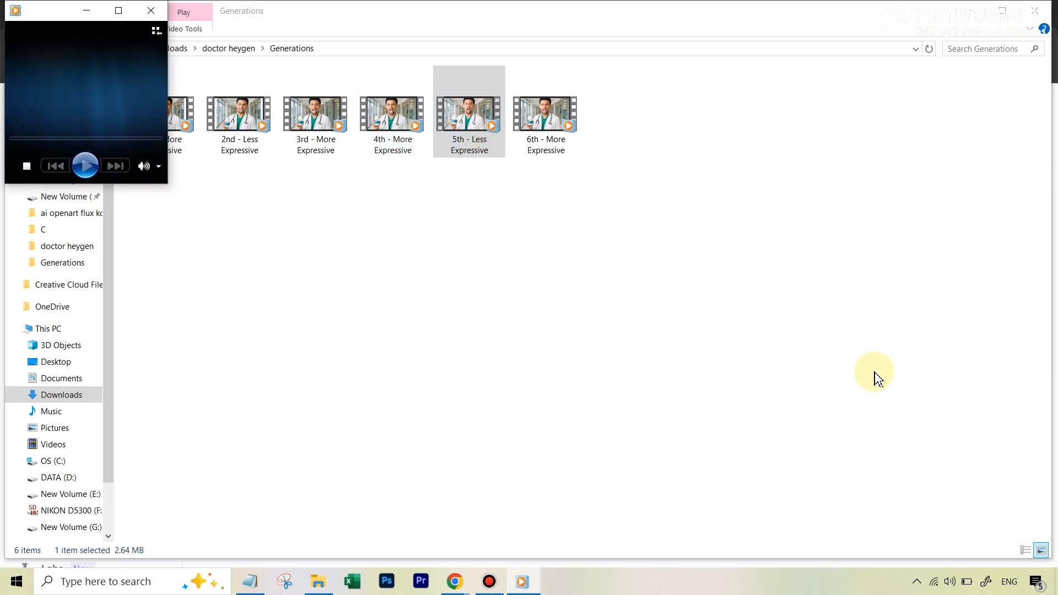
{"action": "left_click", "coordinate": [84, 165]}
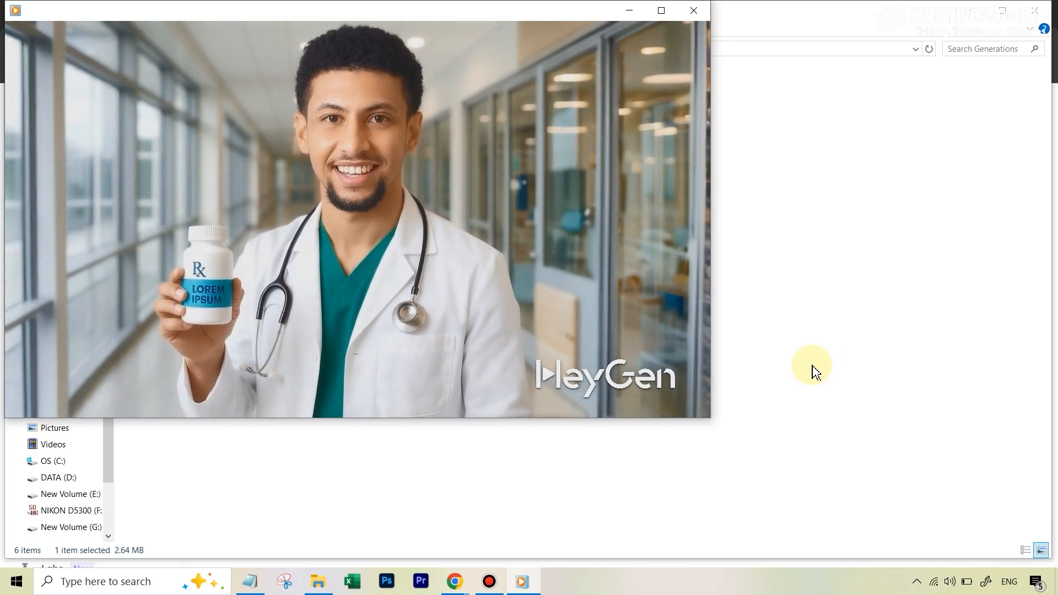
{"action": "mouse_move", "coordinate": [423, 381]}
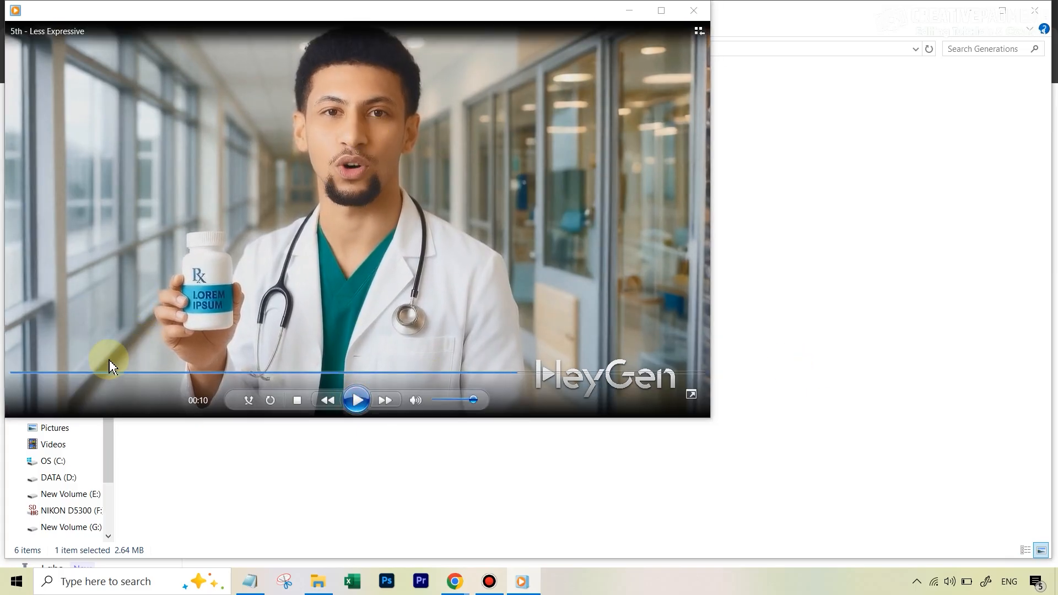
{"action": "mouse_move", "coordinate": [71, 380]}
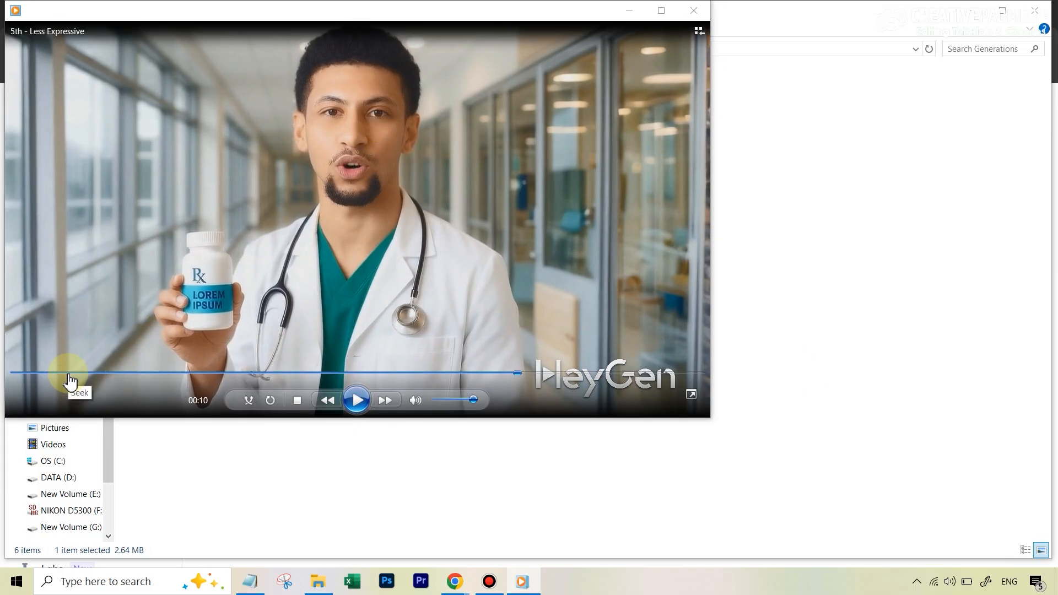
{"action": "left_click", "coordinate": [356, 399]}
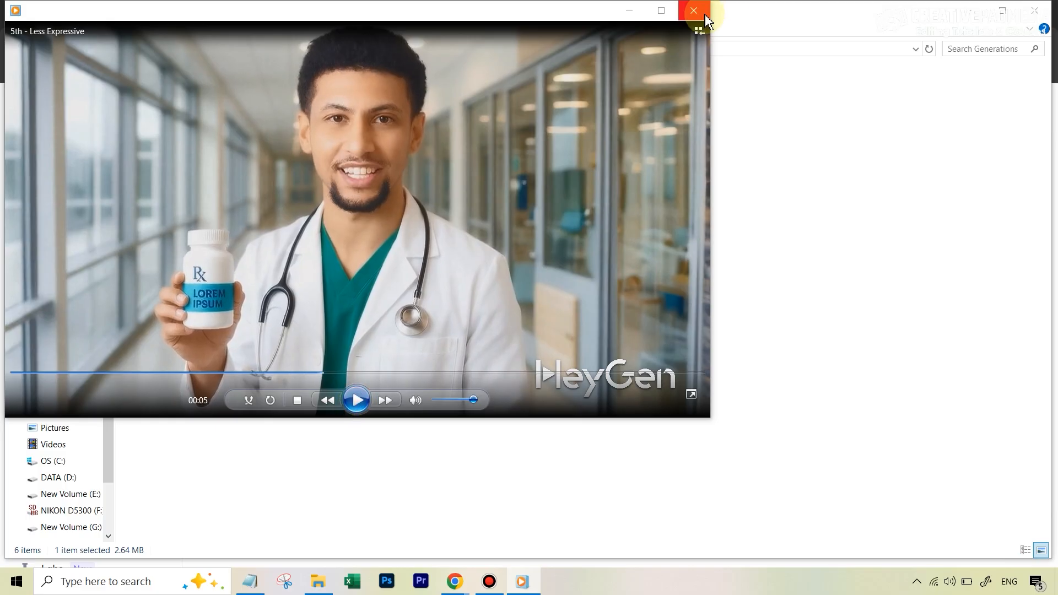
{"action": "left_click", "coordinate": [693, 10]}
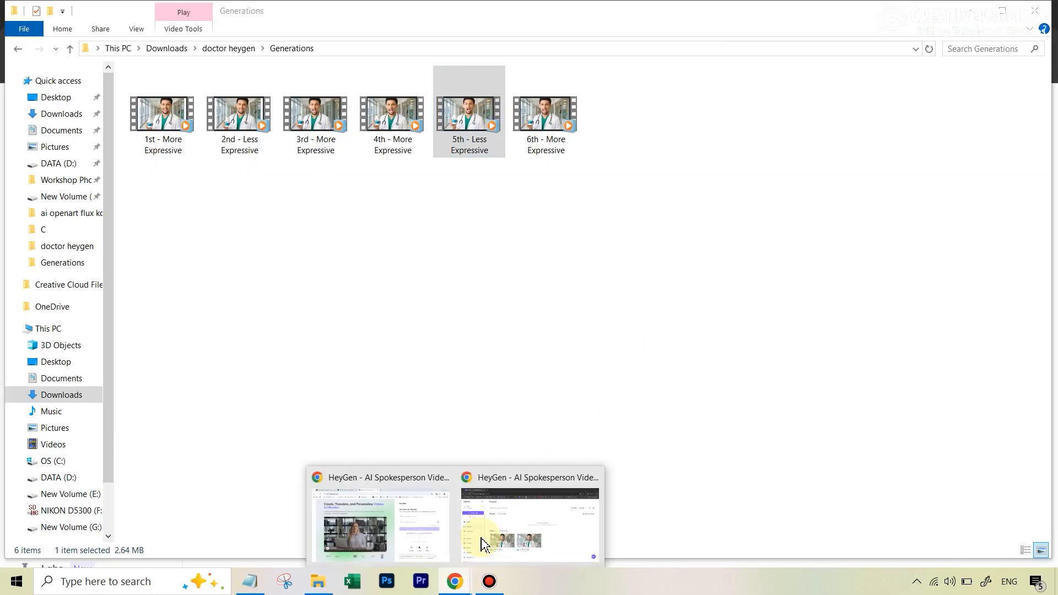